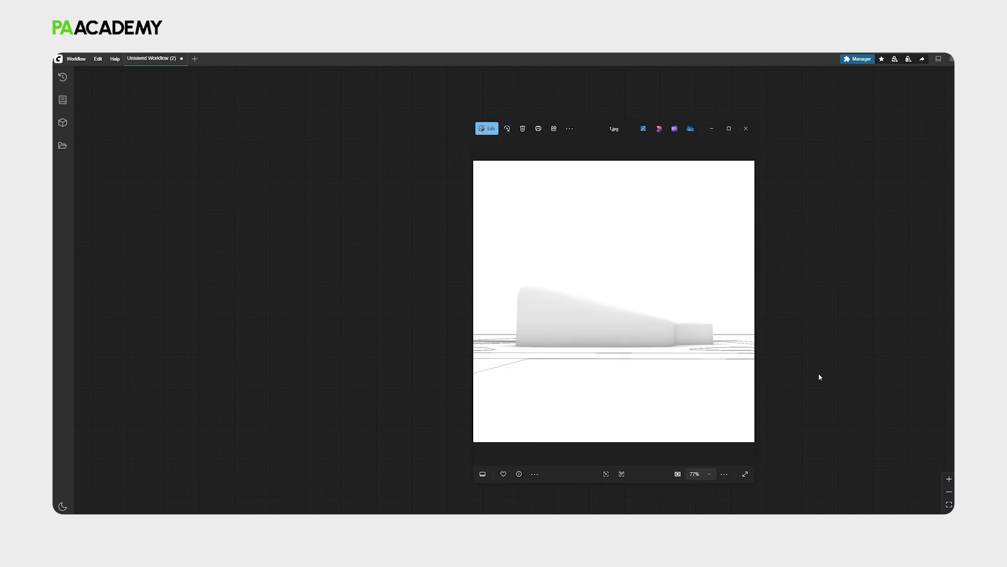
mouse_move(632, 307)
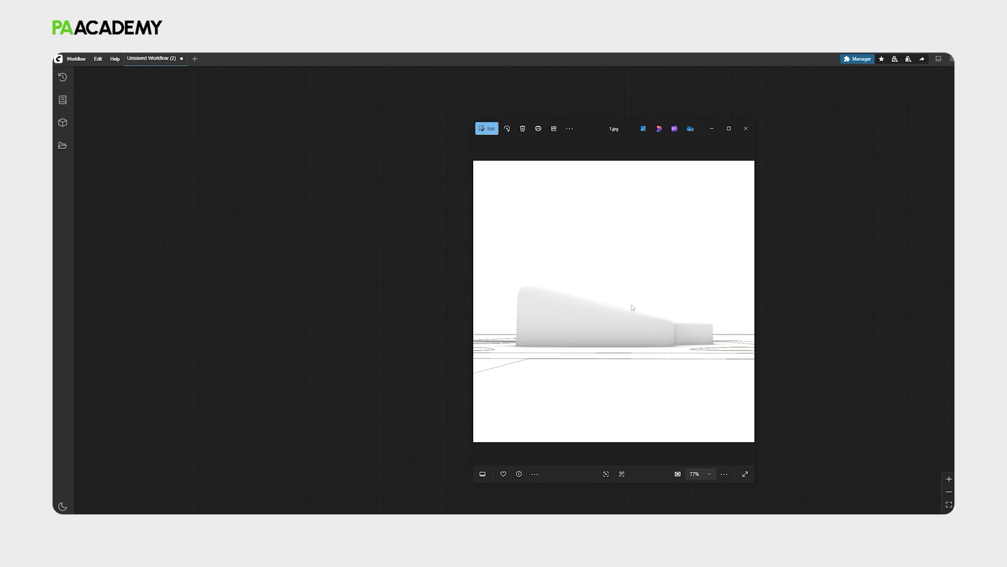
mouse_move(546, 302)
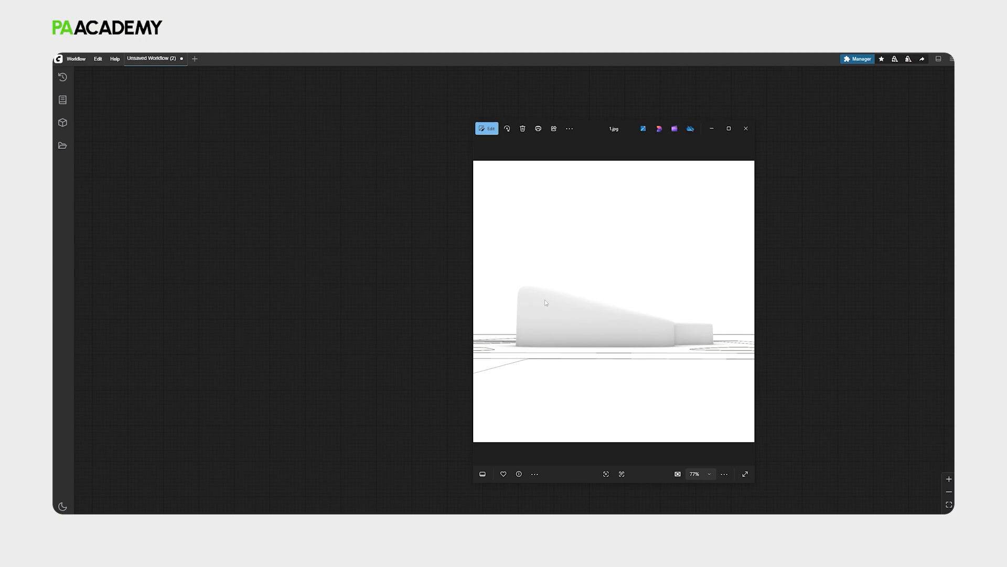
mouse_move(609, 328)
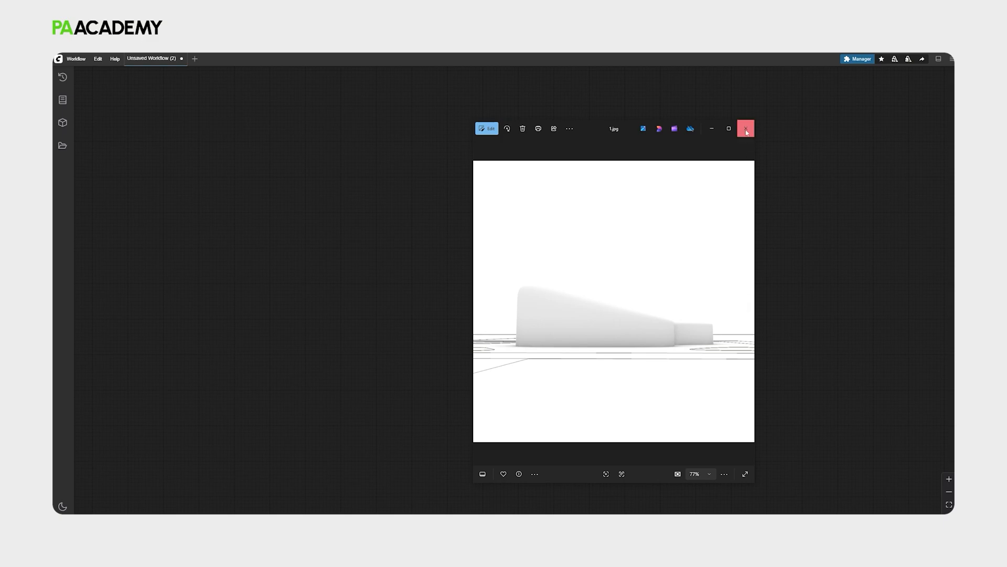
- Close the massing-render photo and bring up ComfyUI's workflow template gallery
left_click(75, 59)
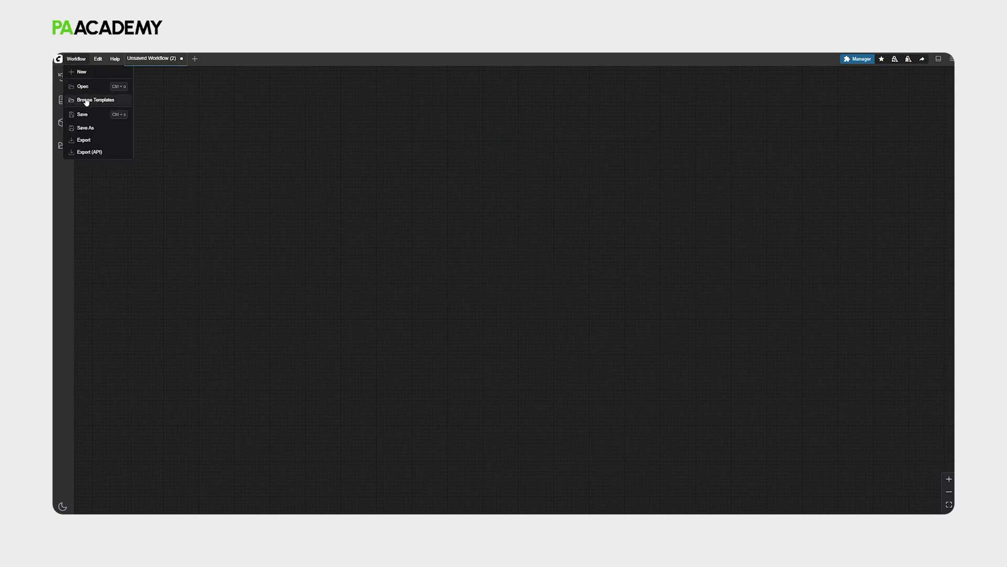
left_click(95, 99)
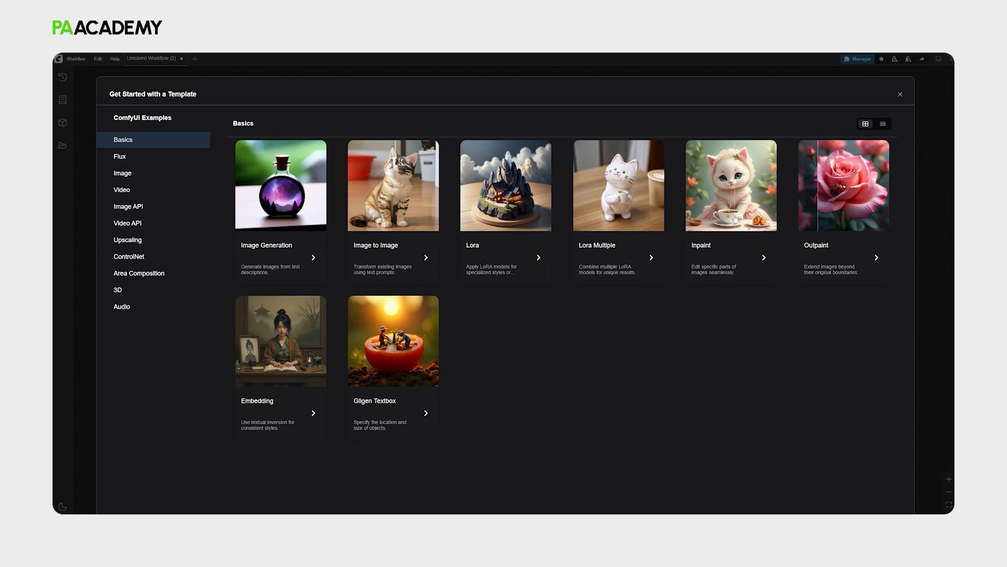
- Load the Inpaint example workflow and upload the massing render 1.jpg into its Load Image node
left_click(730, 185)
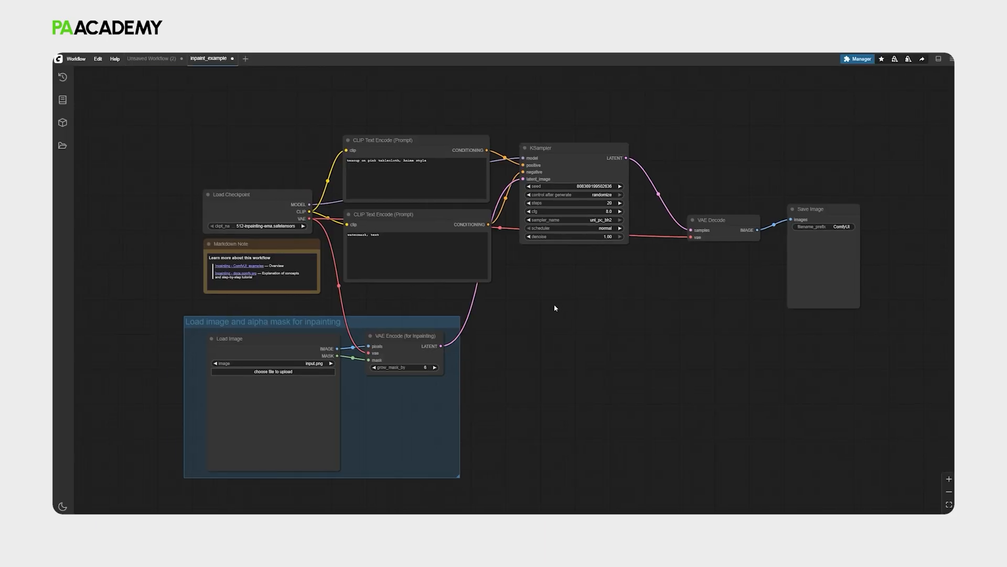
mouse_move(496, 317)
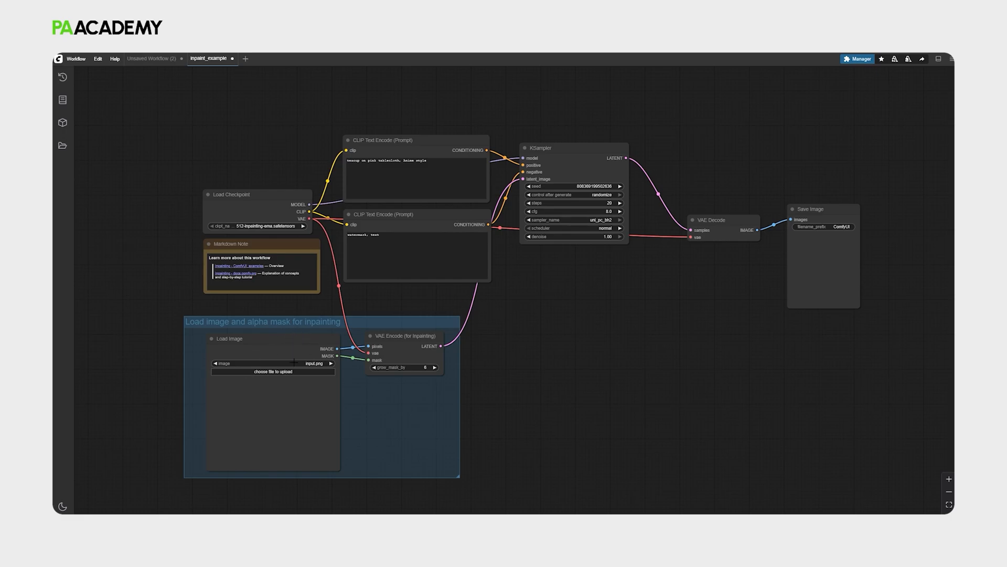
left_click(273, 372)
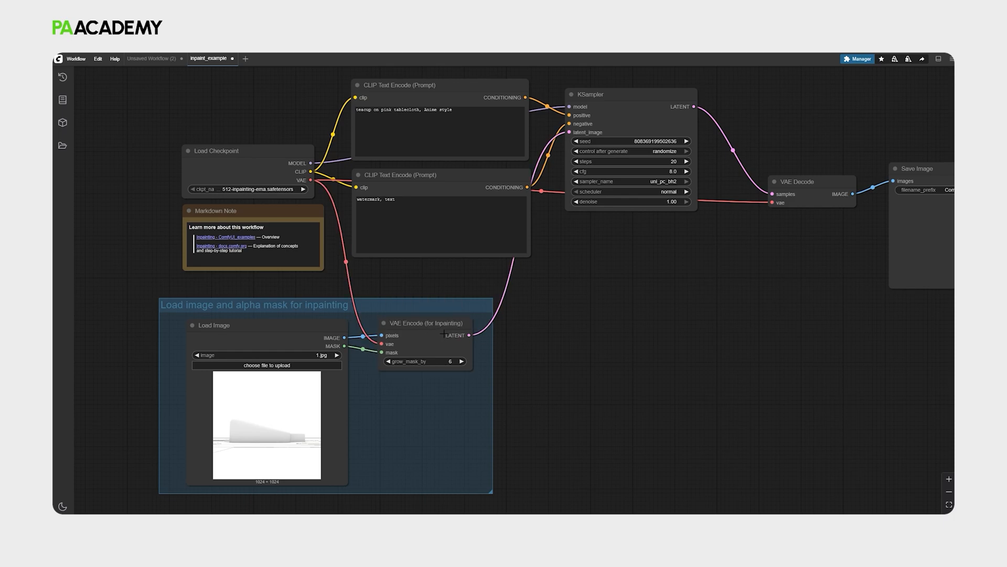
mouse_move(493, 319)
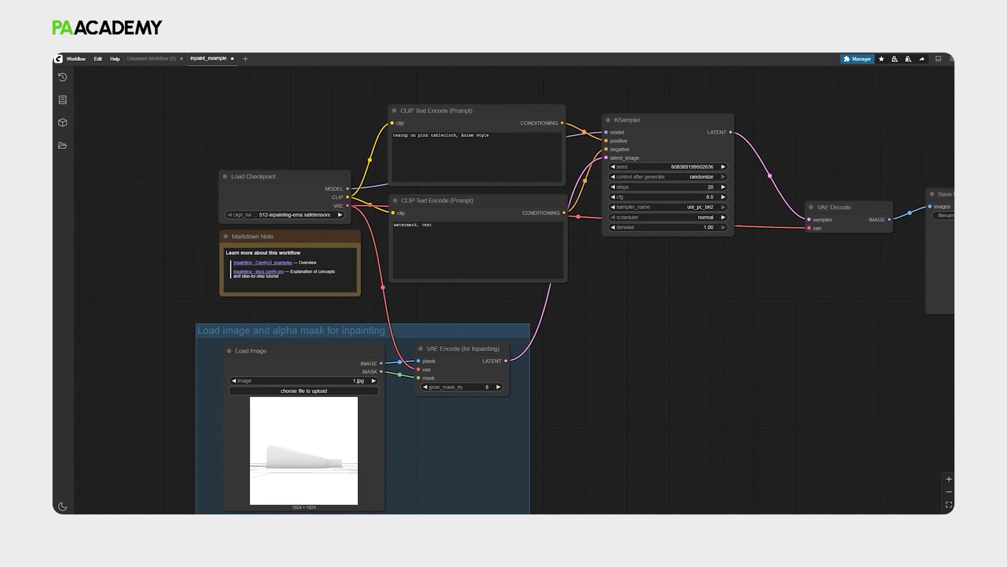
mouse_move(303, 190)
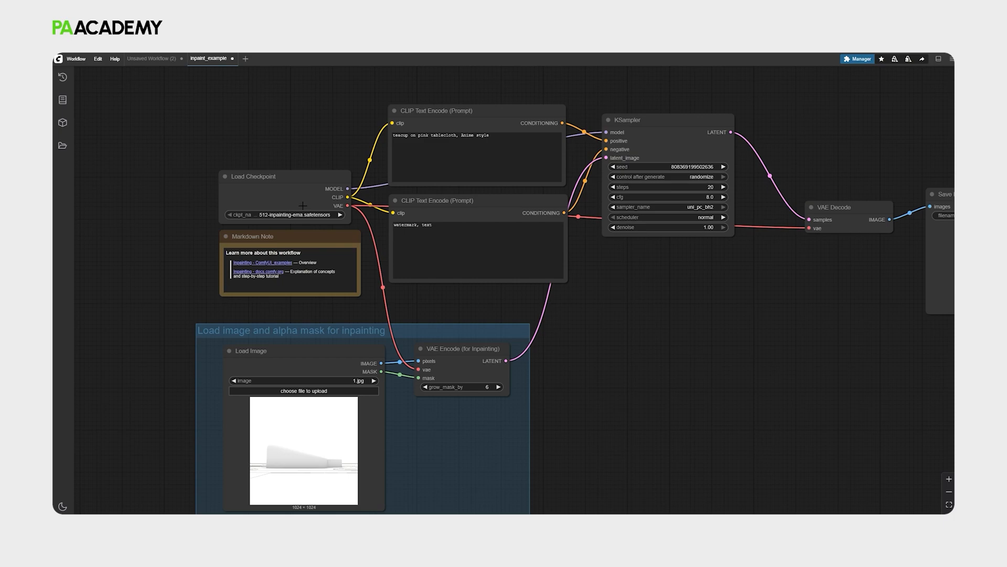
mouse_move(359, 184)
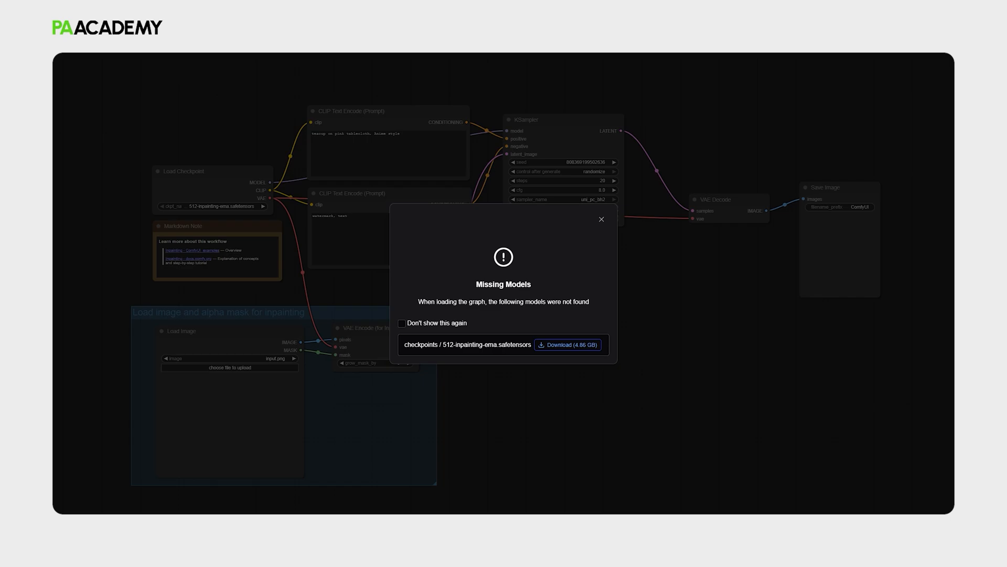
- Dismiss the missing-models notice, set the positive prompt to a photorealistic modern architecture scene with trees and add 'bad quality, disfigured' to the negative prompt
left_click(600, 218)
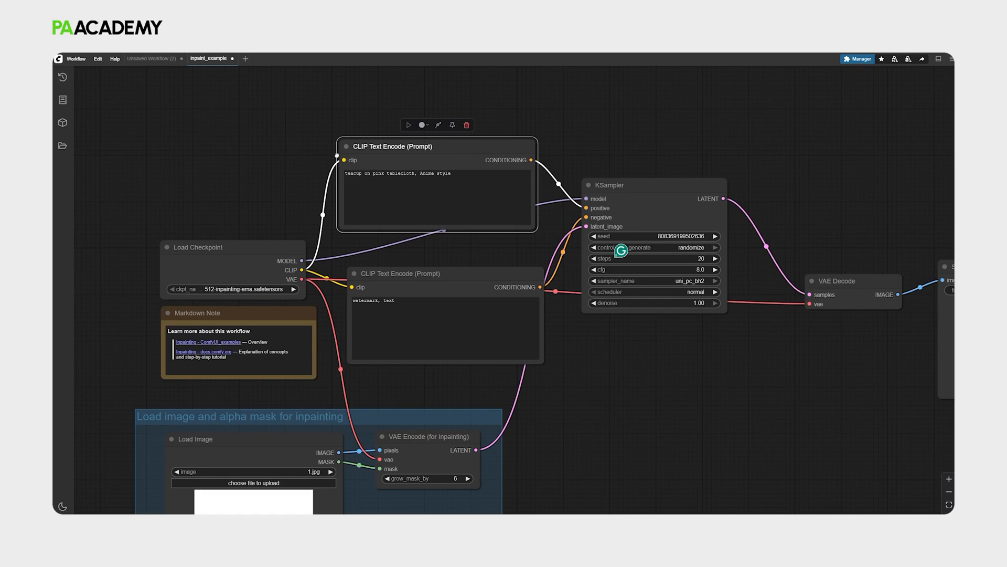
type("photorealistic front view of modern architecture, modern architecture, trees, greenery, urban site")
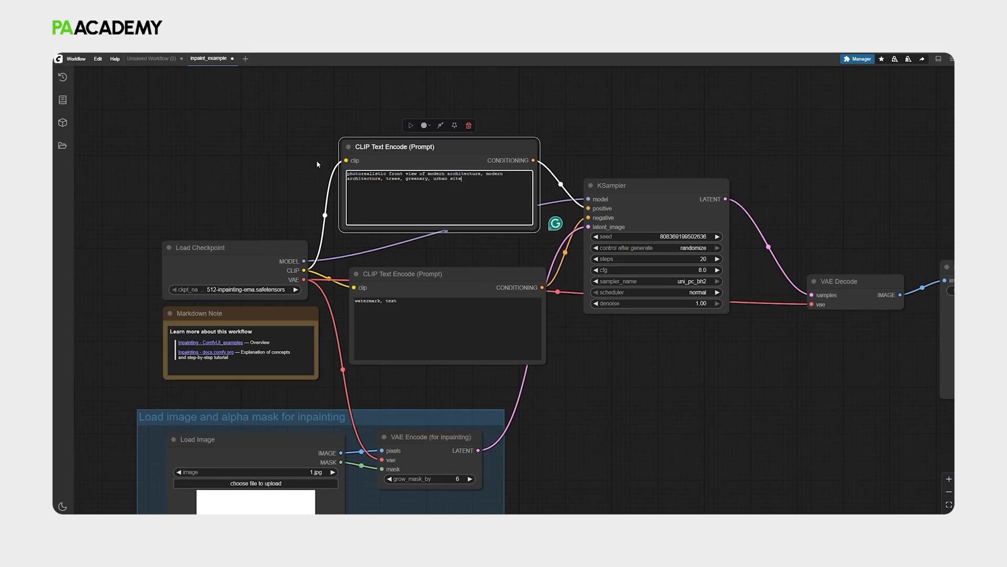
scroll("down", 3)
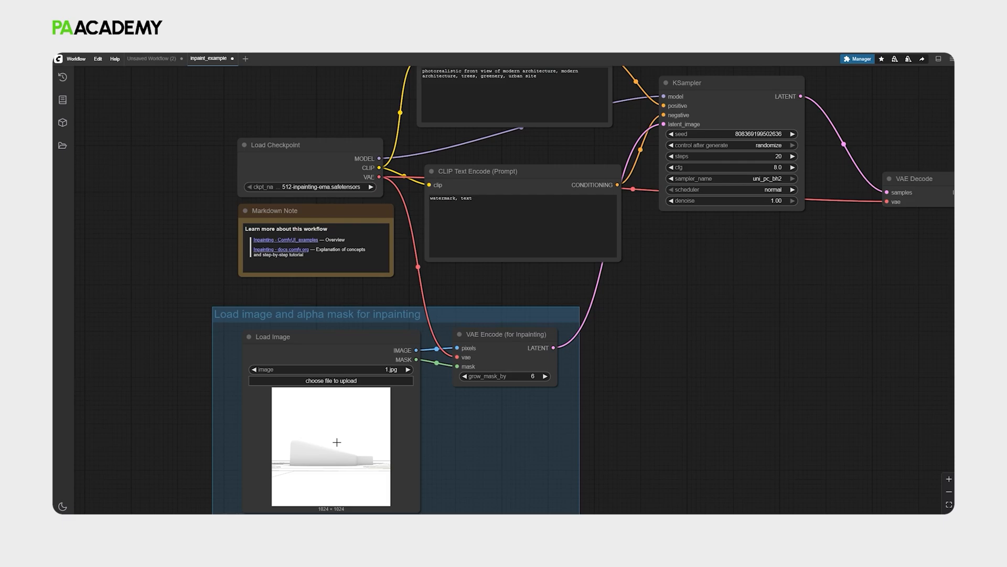
mouse_move(616, 291)
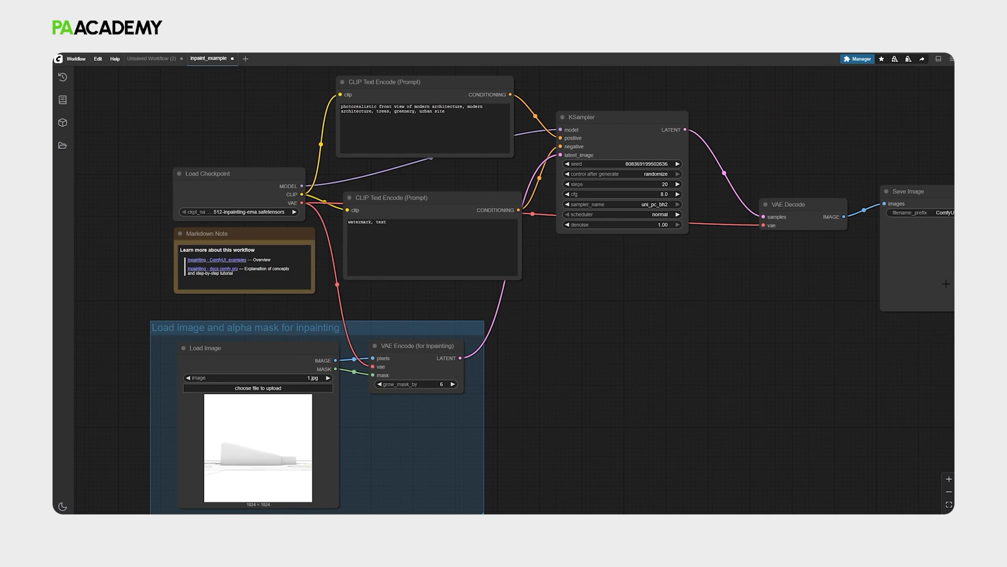
mouse_move(432, 184)
type(",")
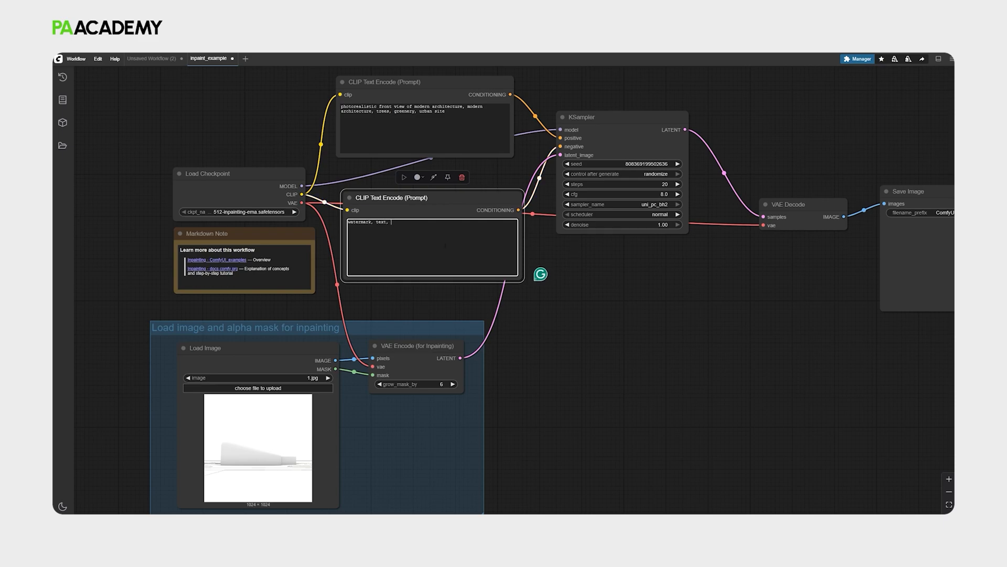
type("bad quality, disfigured")
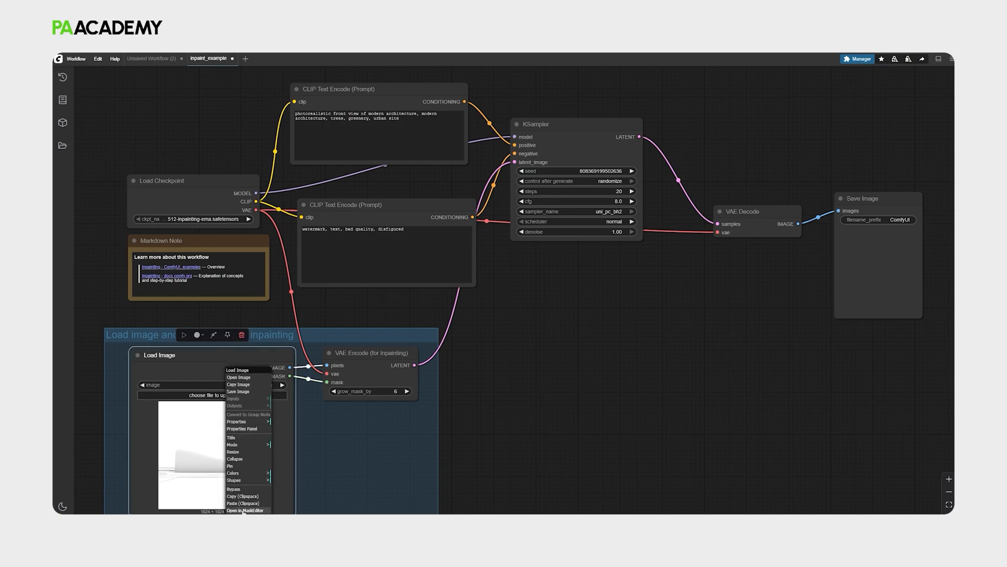
- Paint a mask over the building in MaskEditor, save it and generate the first inpainted render
left_click(245, 510)
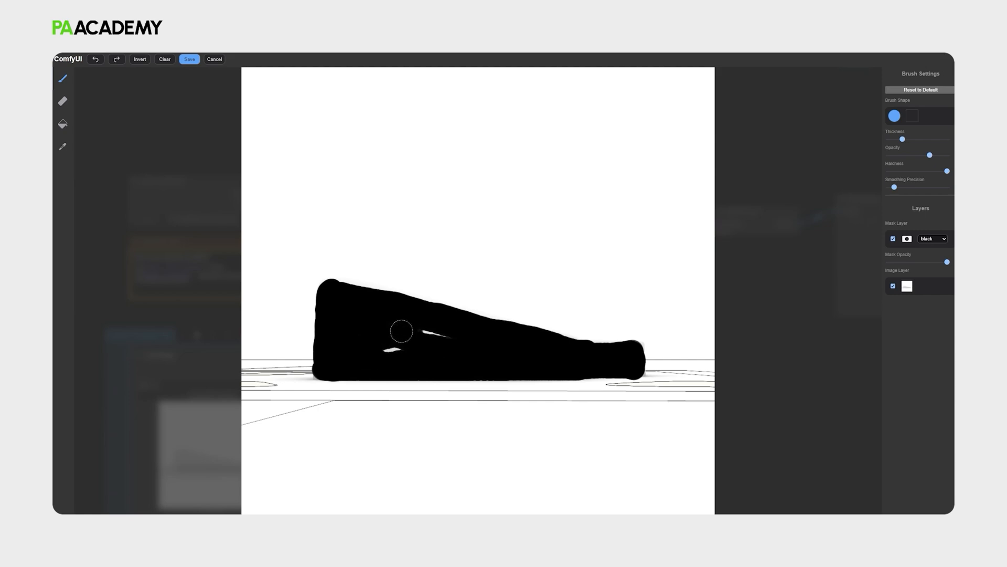
left_click(402, 330)
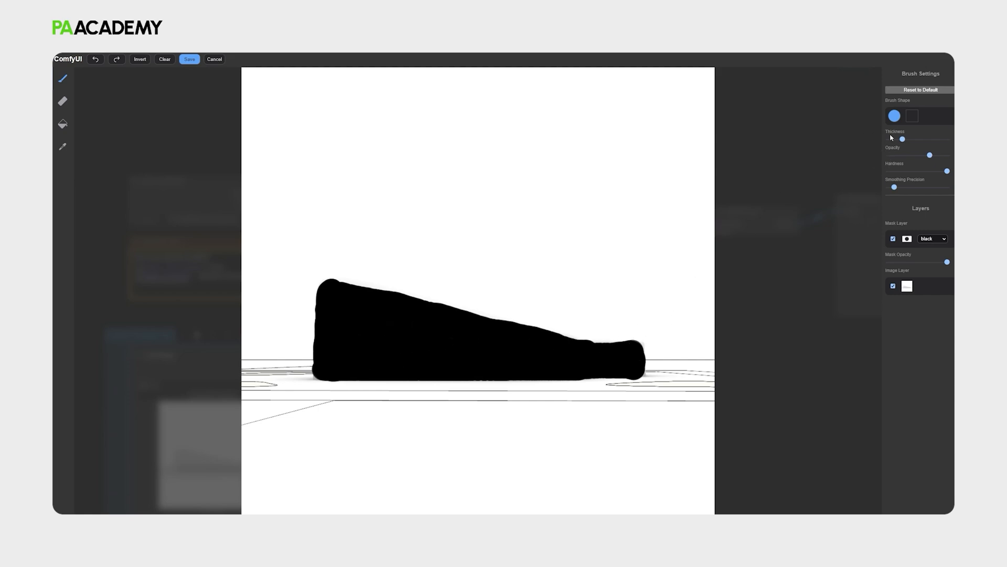
left_click(189, 59)
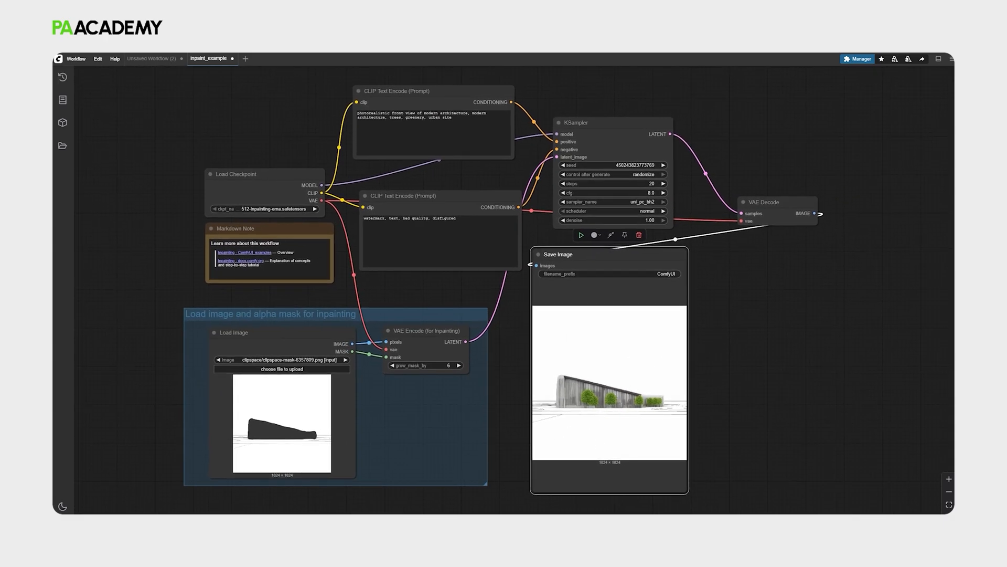
- Add 'contemporary organic' to the positive prompt and regenerate a curved building amid greenery
left_click(581, 234)
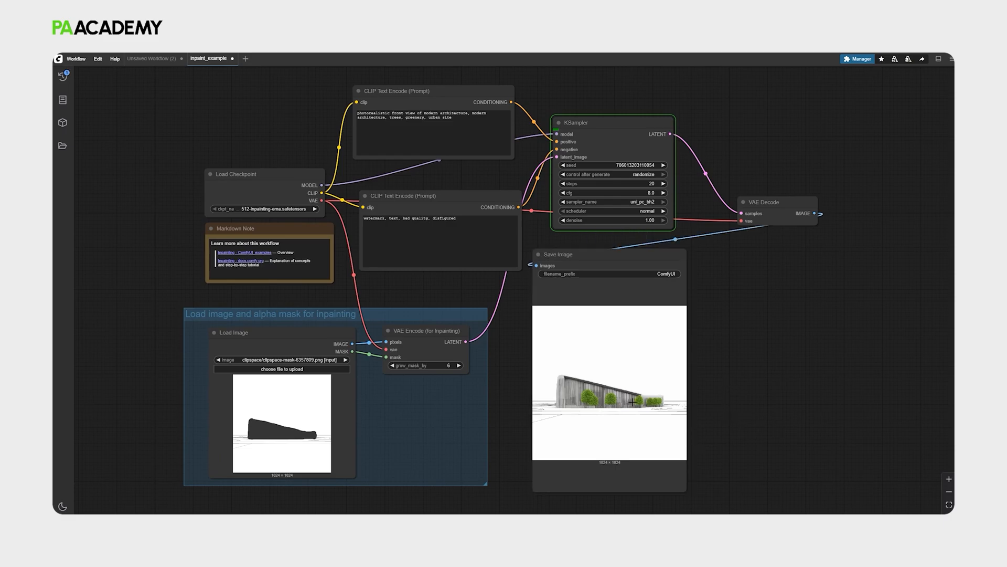
mouse_move(647, 368)
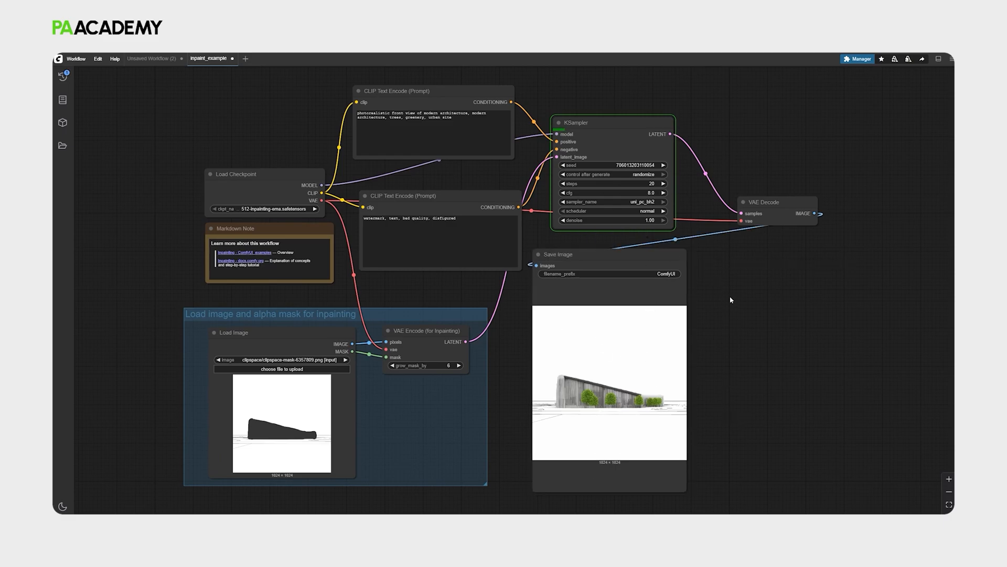
mouse_move(727, 297)
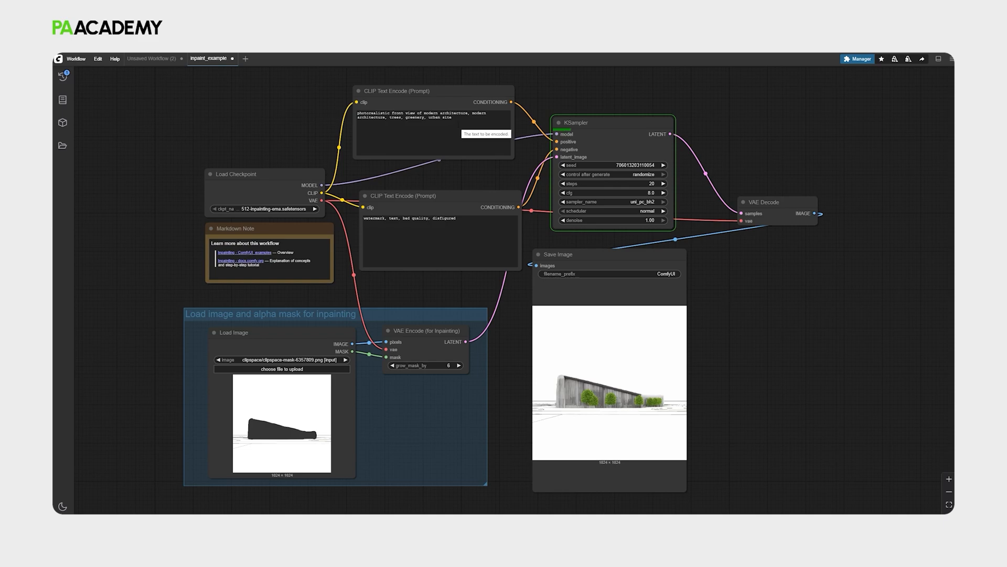
left_click(433, 136)
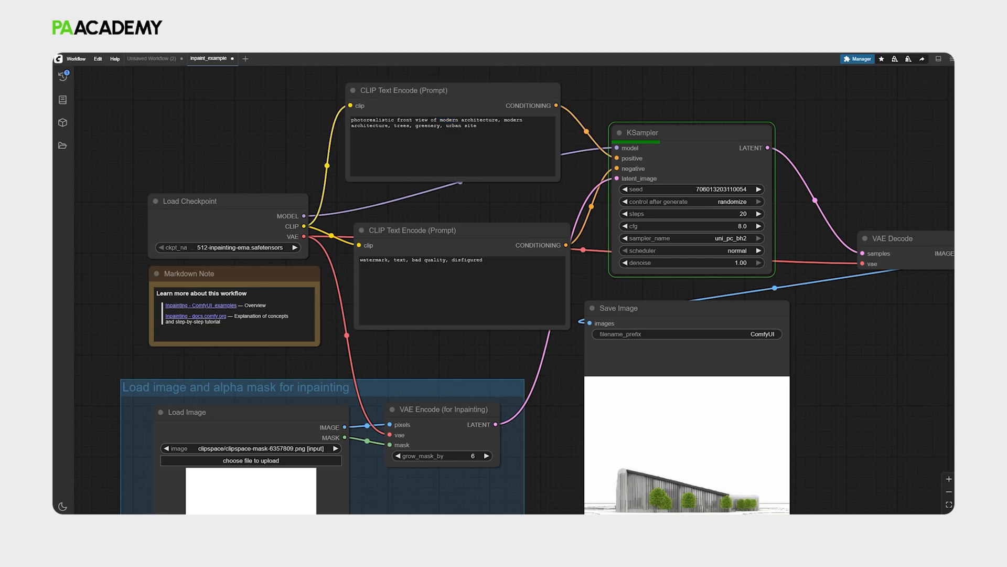
scroll("down", 3)
type(" contemporary organic")
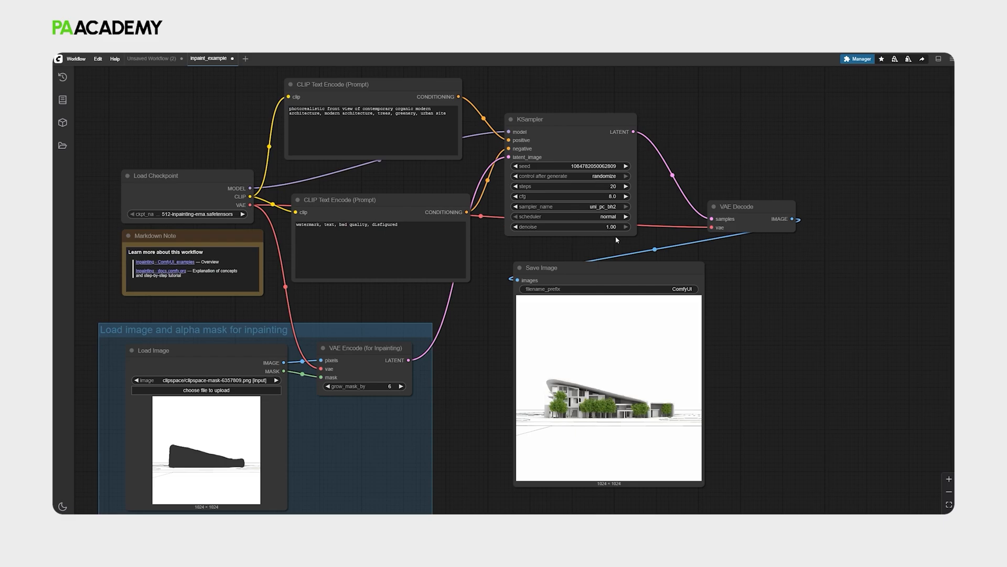
mouse_move(531, 331)
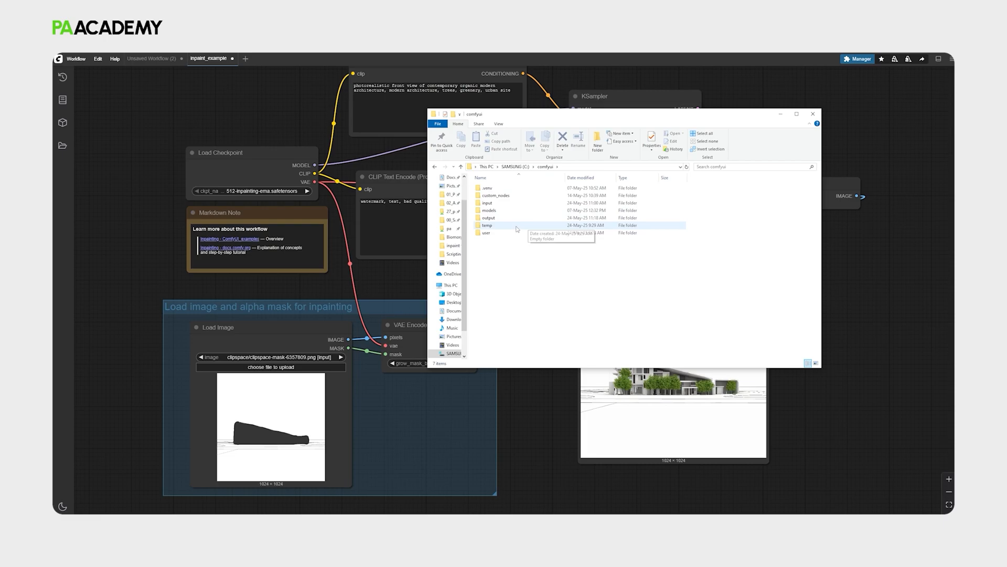
- From the output folder, make ComfyUI_00040_.png the workflow's Load Image input
double_click(488, 217)
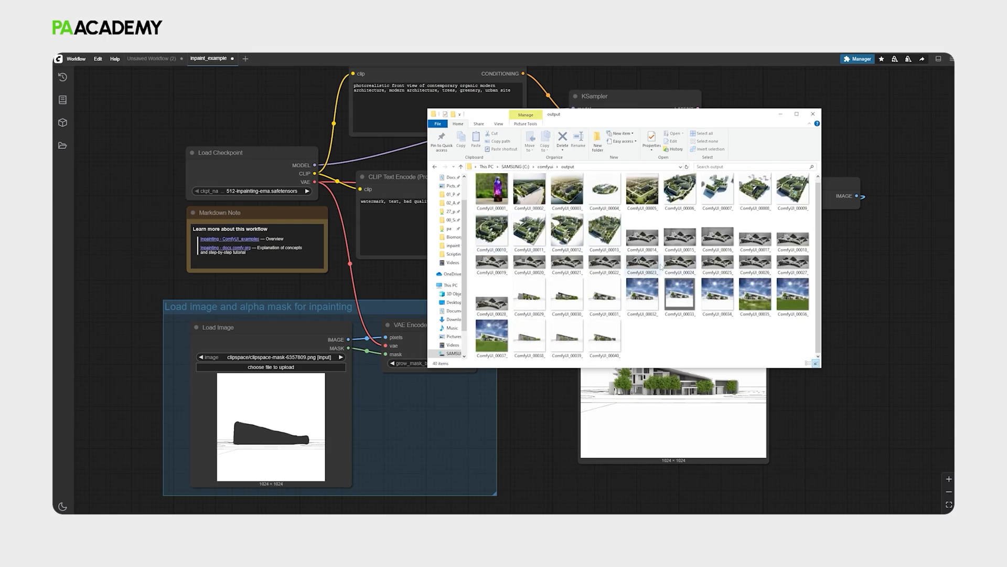
left_click(604, 336)
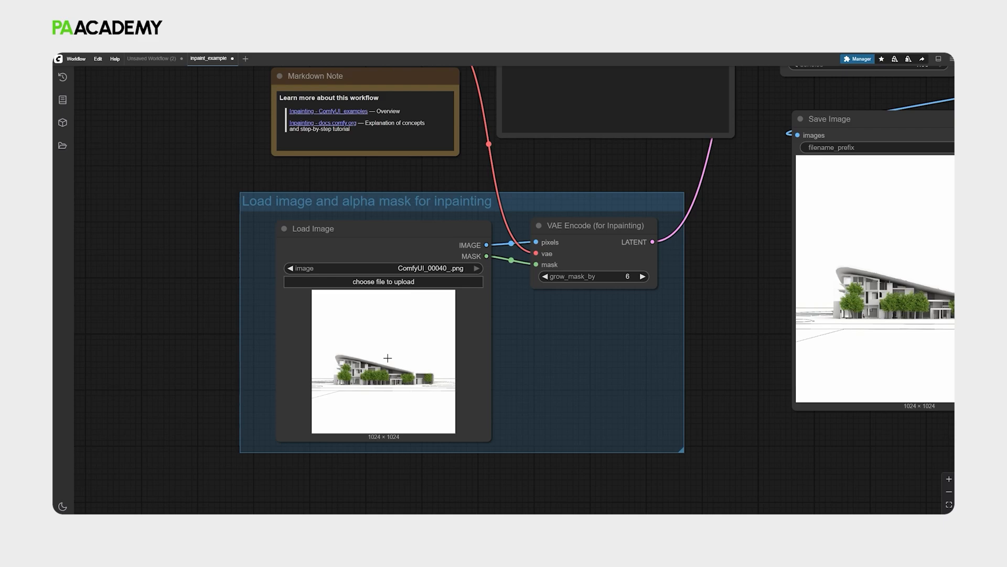
- Paint and save a mask covering the empty sky above the curved building
right_click(388, 357)
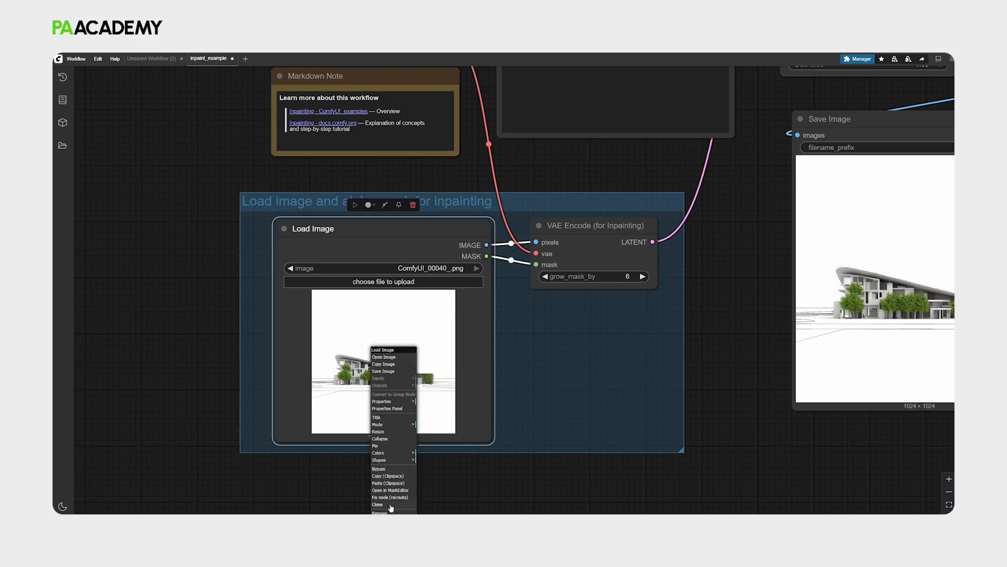
mouse_move(382, 359)
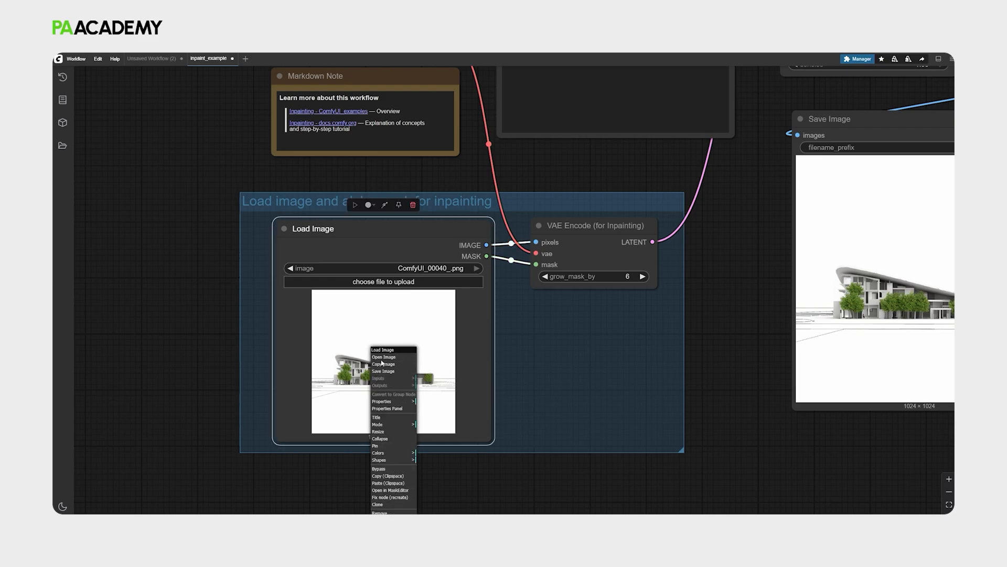
mouse_move(387, 385)
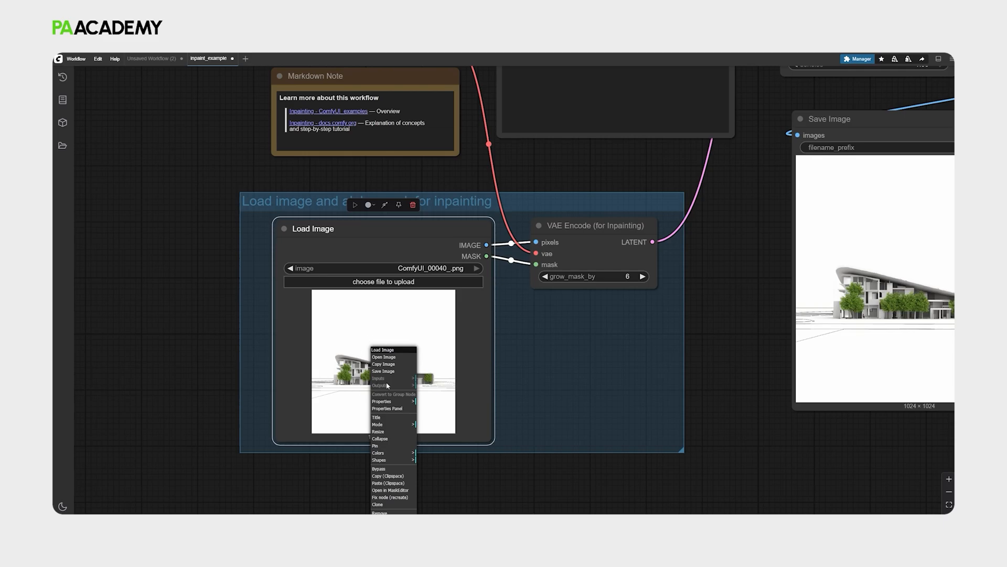
mouse_move(388, 483)
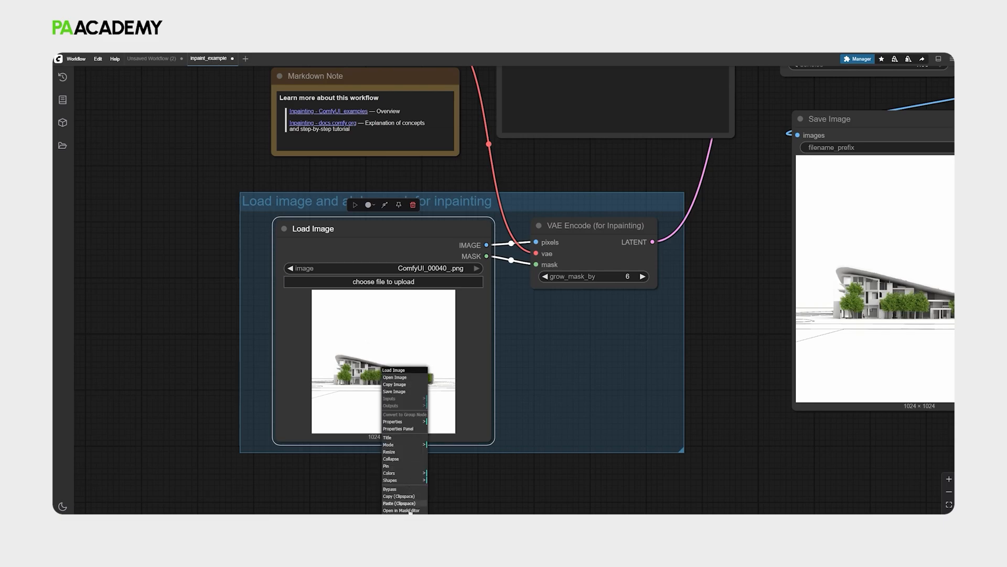
left_click(401, 510)
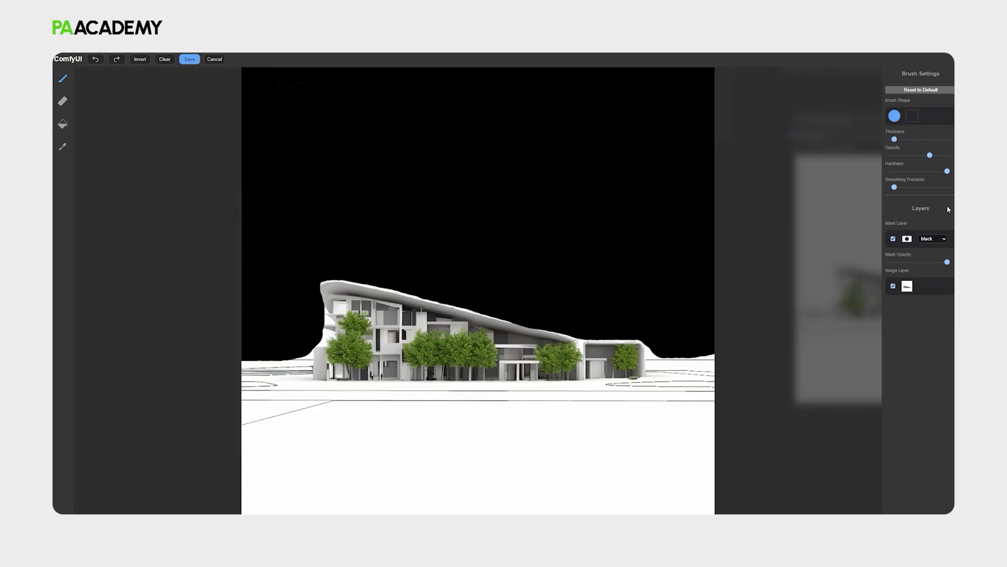
left_click(189, 58)
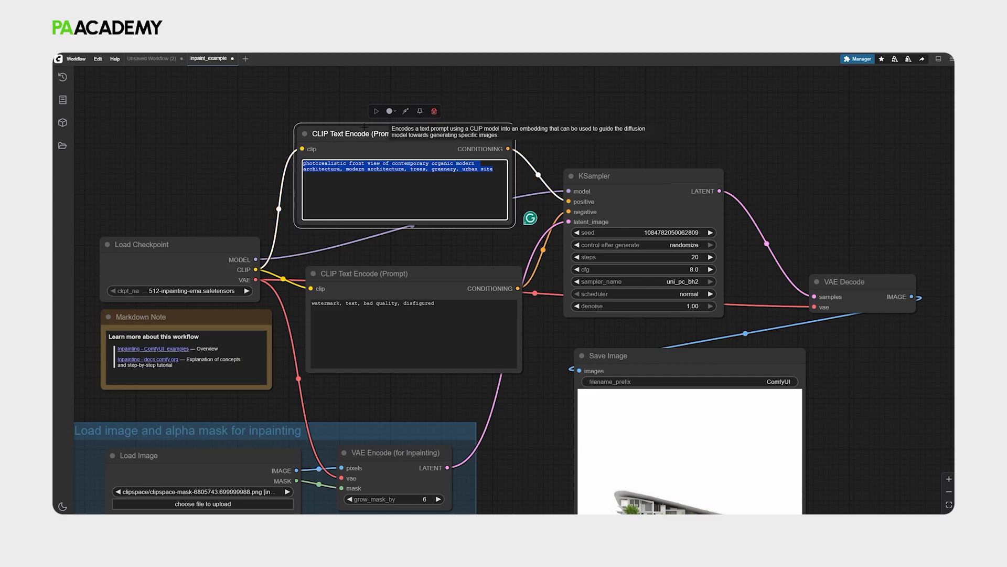
- Set the positive prompt to 'sky,' and generate a sunny blue, cloudy sky over the building
type("sky,")
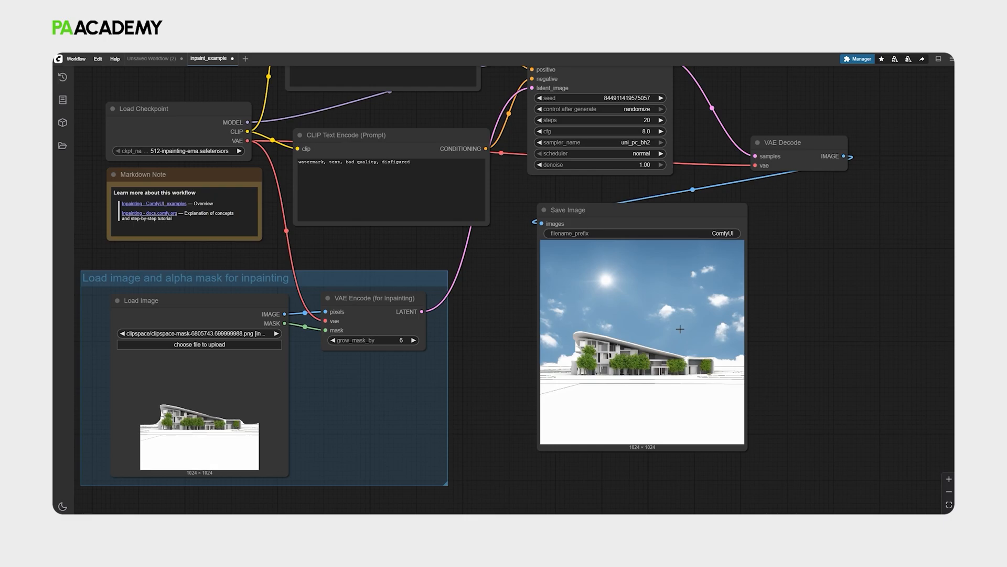
mouse_move(585, 310)
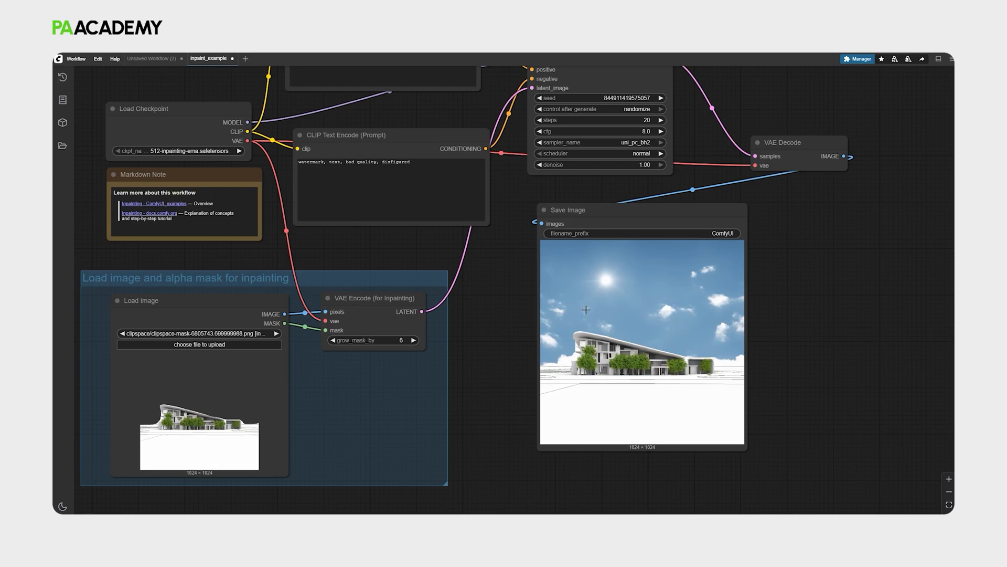
mouse_move(625, 309)
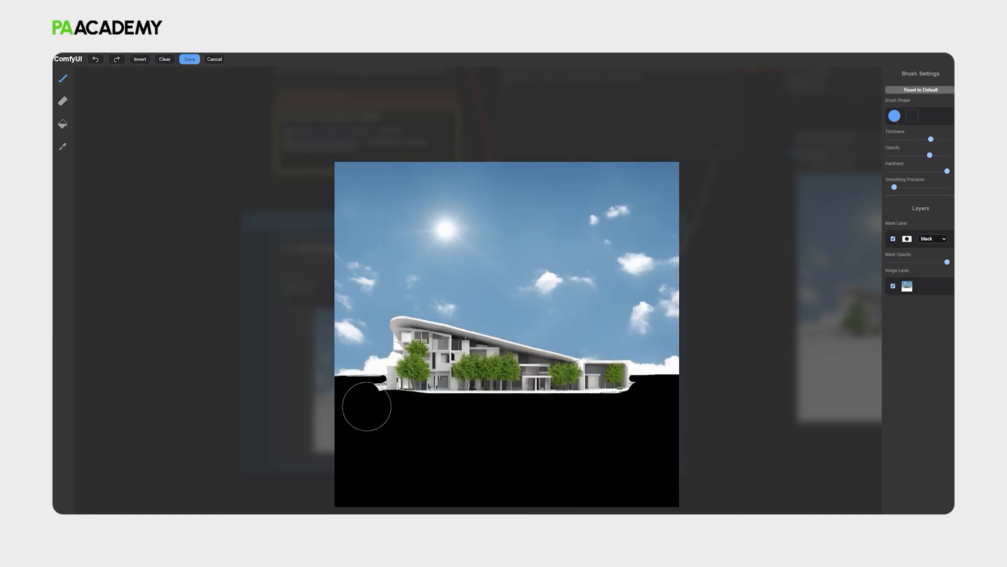
- Save the ground mask, prompt 'greenery, pedestrian pathway, trees' and generate the landscaped foreground
left_click(189, 58)
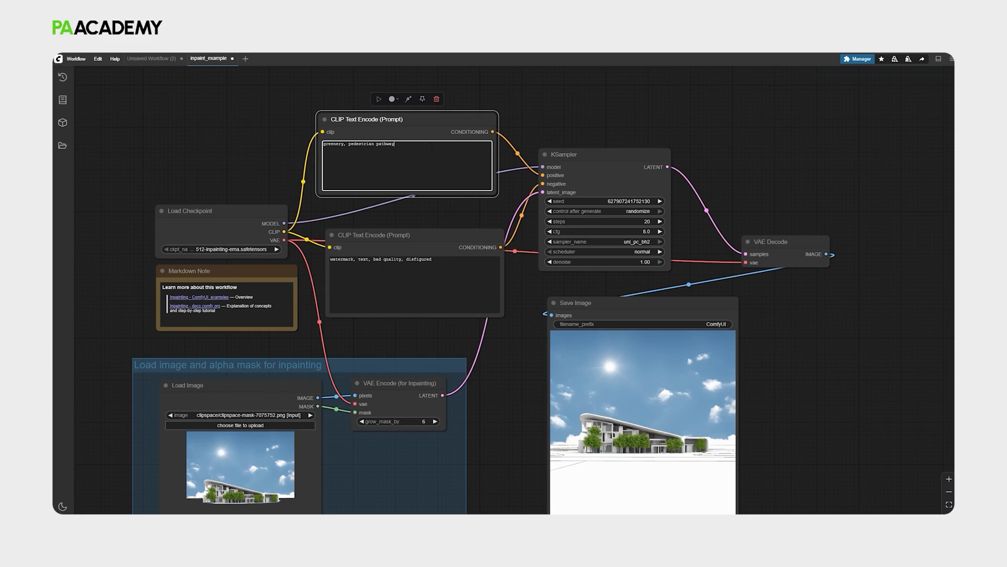
type(", trees")
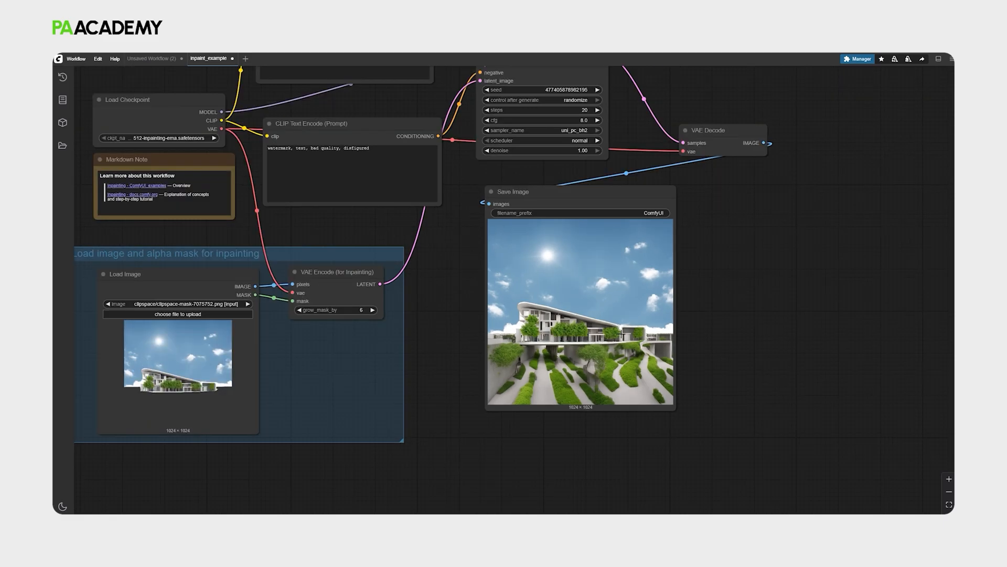
mouse_move(615, 371)
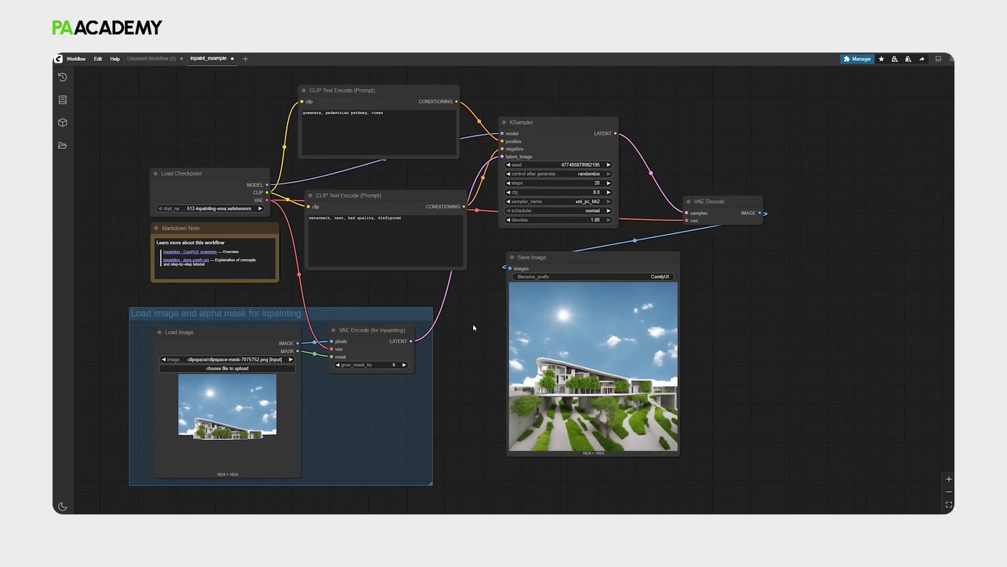
mouse_move(448, 290)
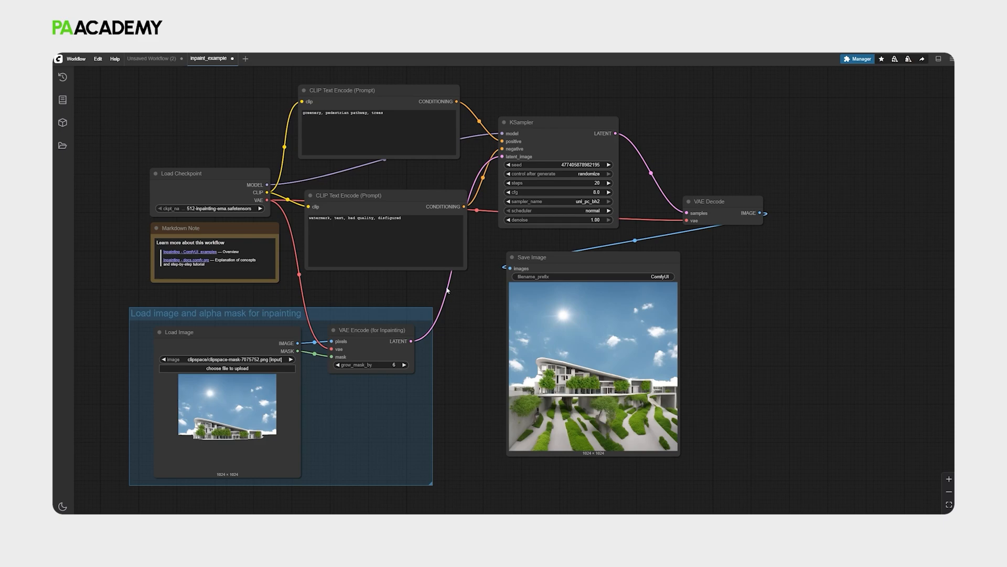
mouse_move(187, 100)
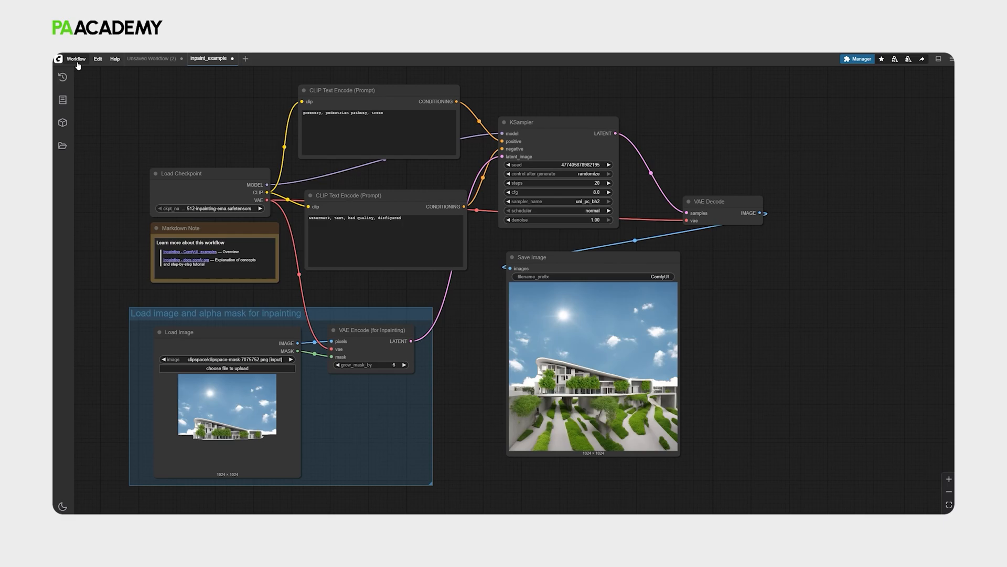
- Load the Outpainting example workflow and set its image padding to 40 on every side
left_click(75, 58)
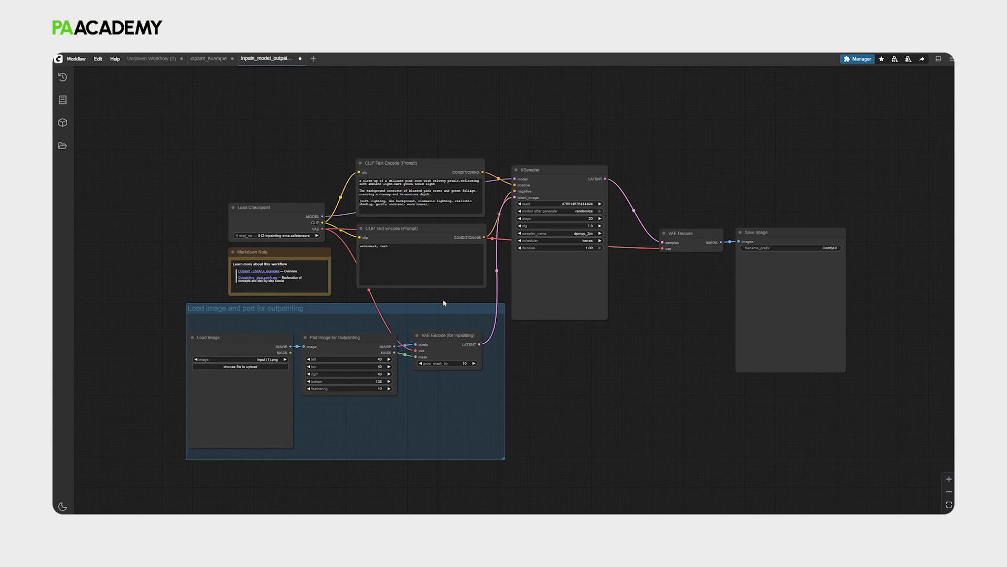
mouse_move(375, 344)
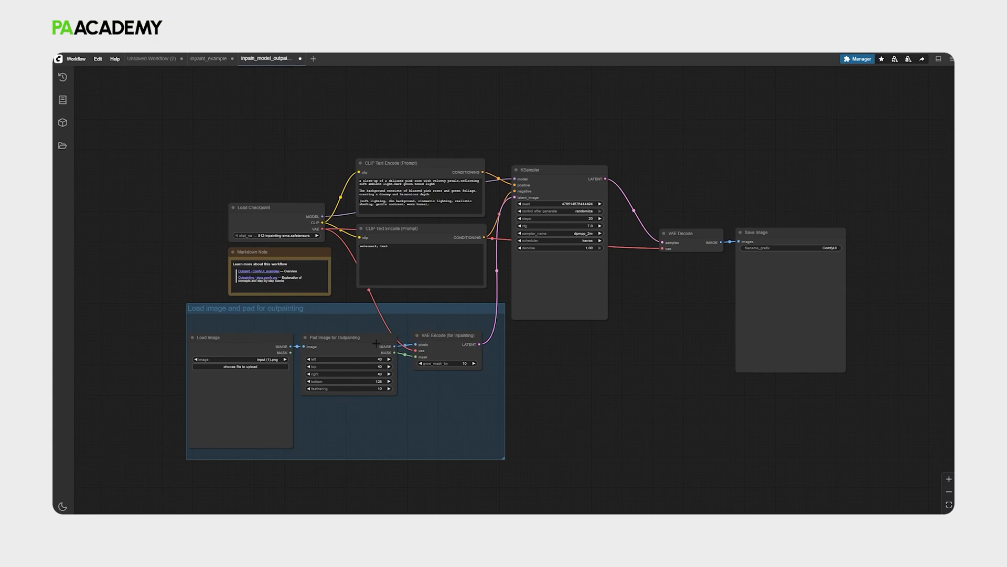
mouse_move(362, 393)
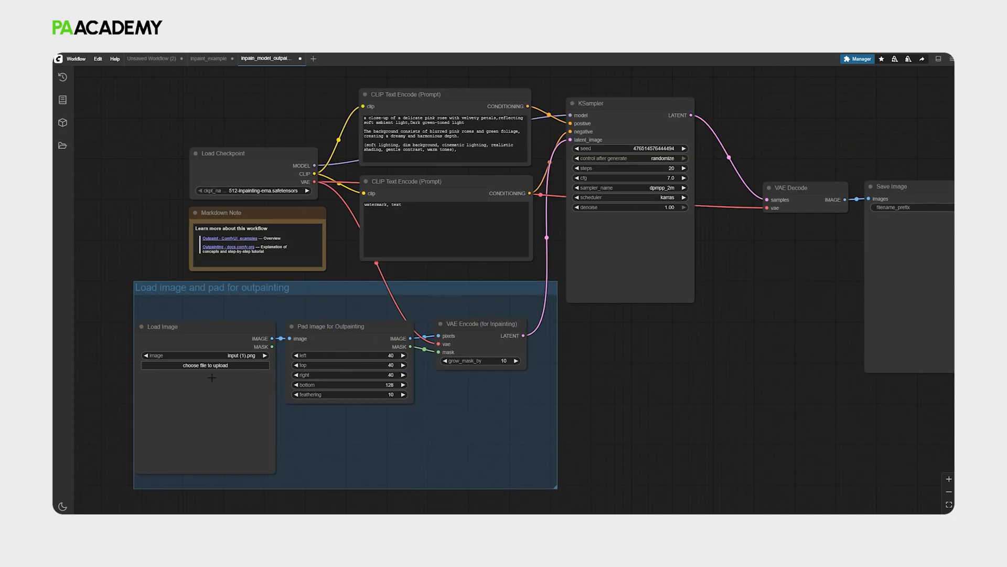
mouse_move(149, 402)
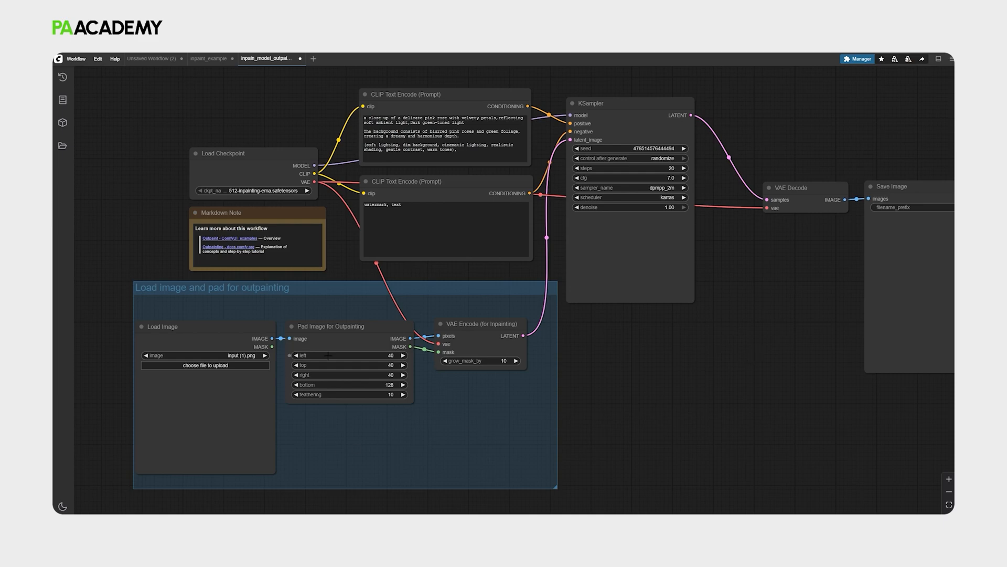
mouse_move(176, 485)
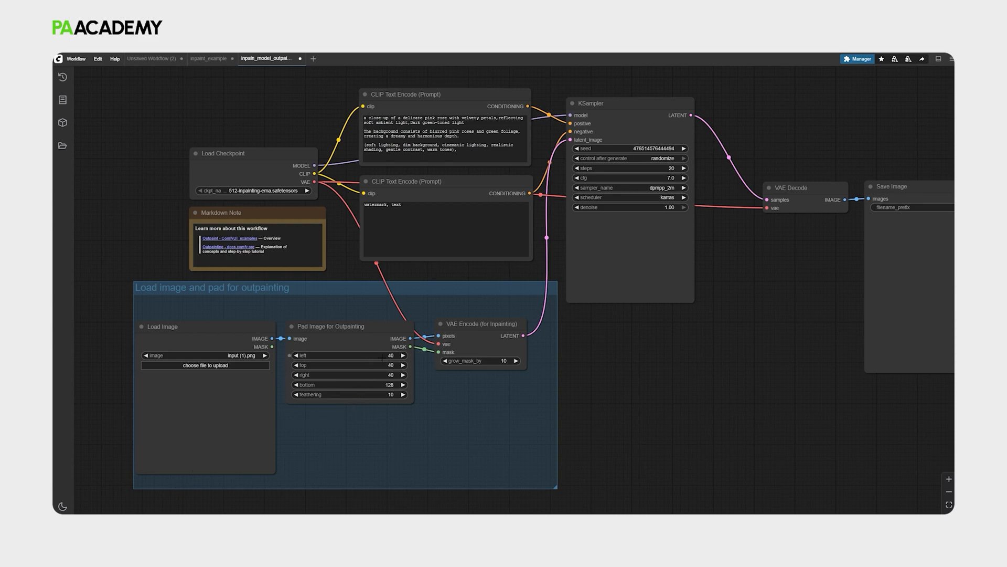
double_click(347, 375)
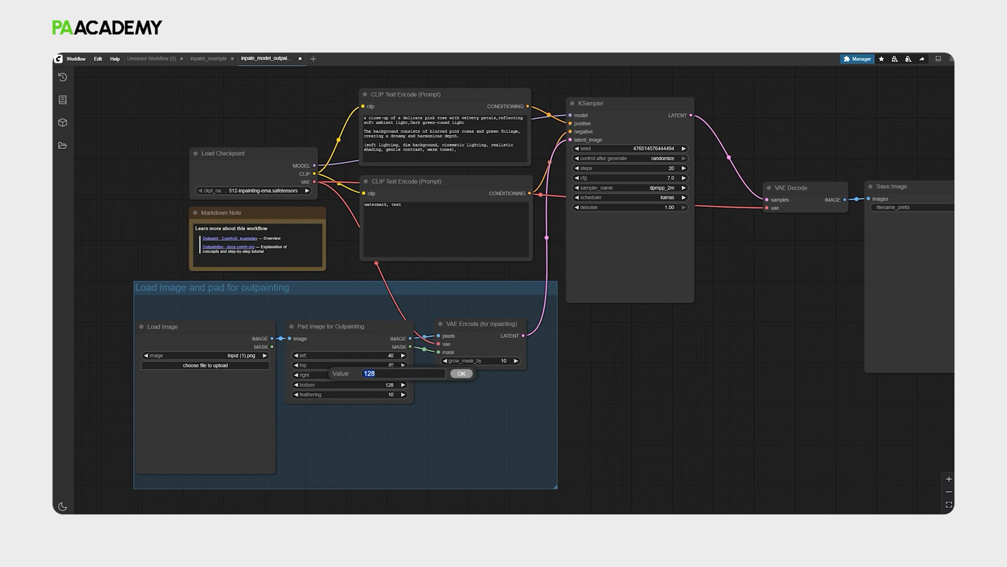
left_click(461, 374)
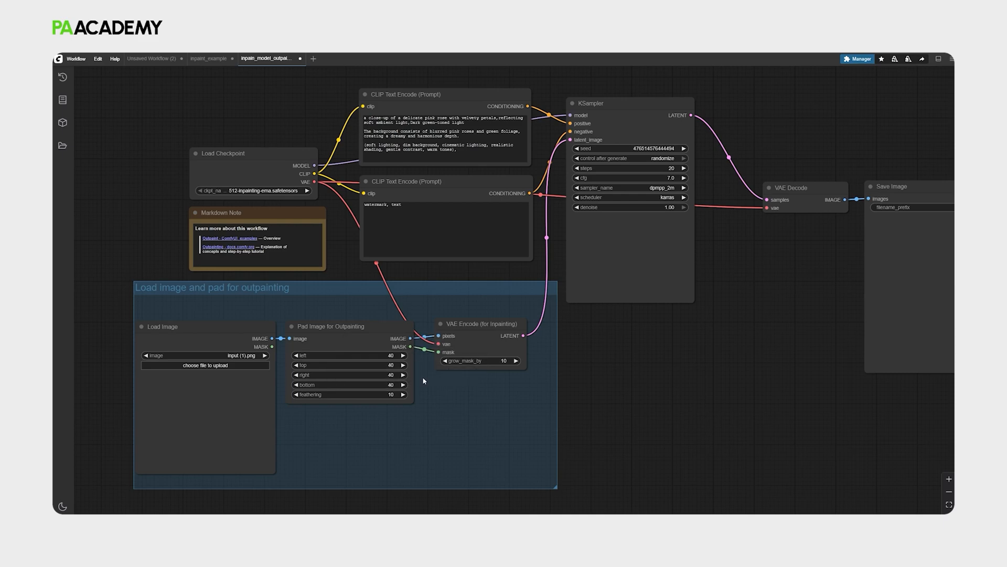
mouse_move(427, 384)
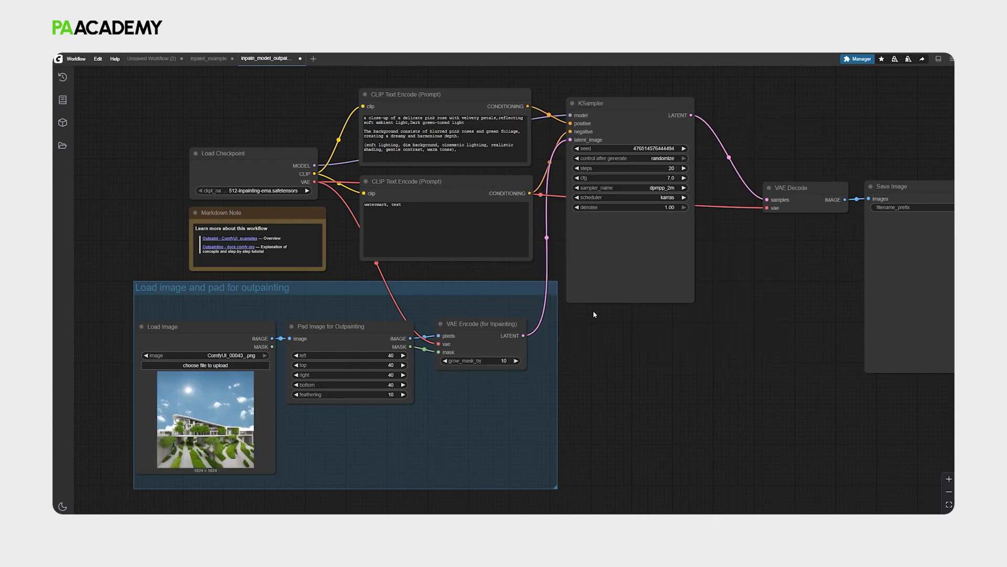
- Replace the rose prompt with 'photorealistic front view of modern architecture, modern architecture, trees, greenery'
triple_click(443, 132)
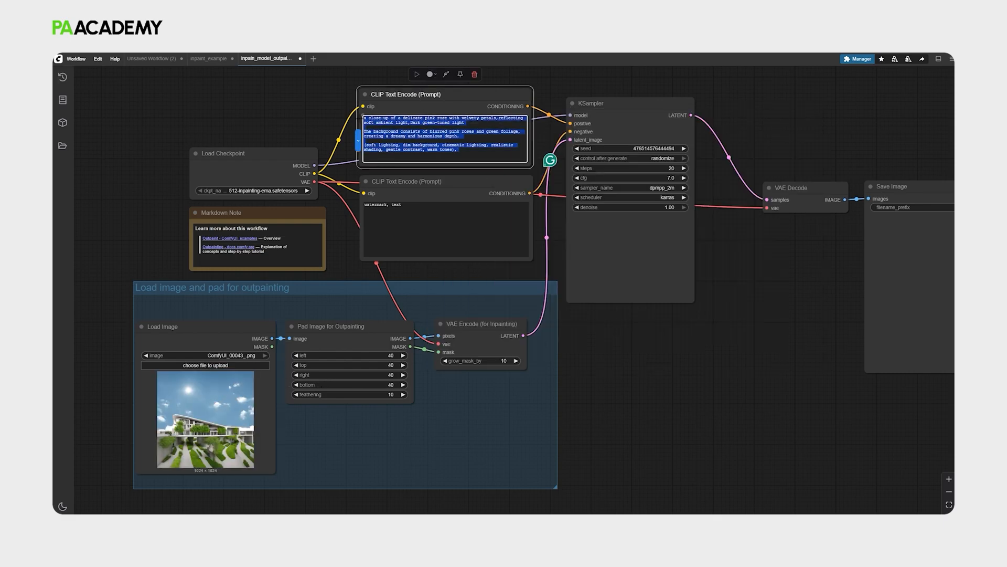
type("photorealistic front view of modern architecture, modern architecture, trees, greenery, urban site")
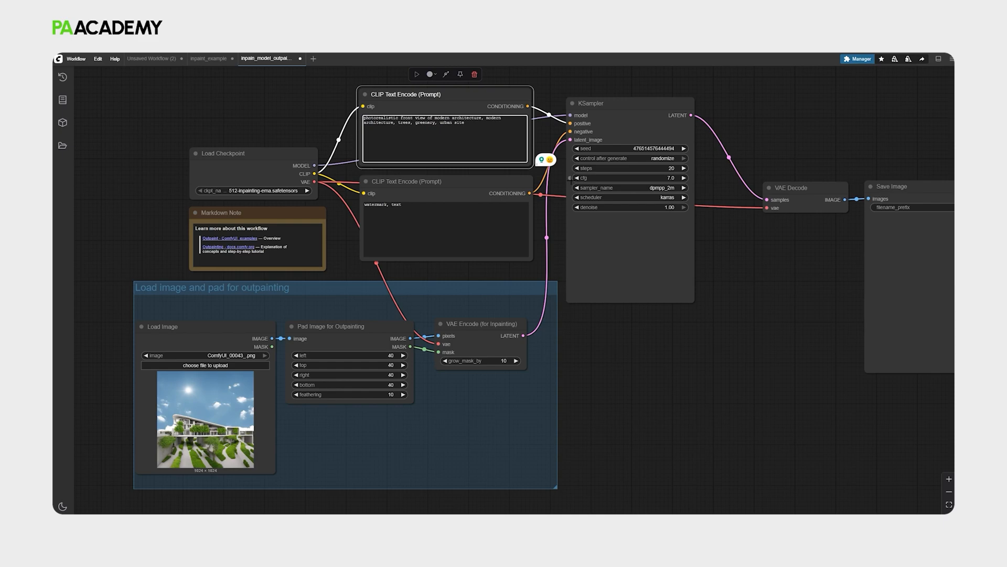
left_click(505, 388)
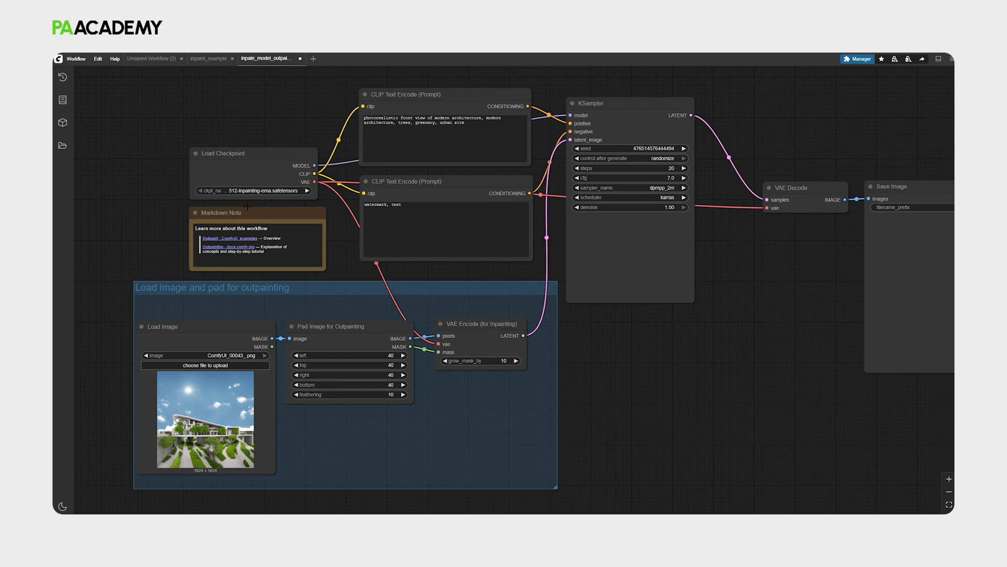
mouse_move(339, 220)
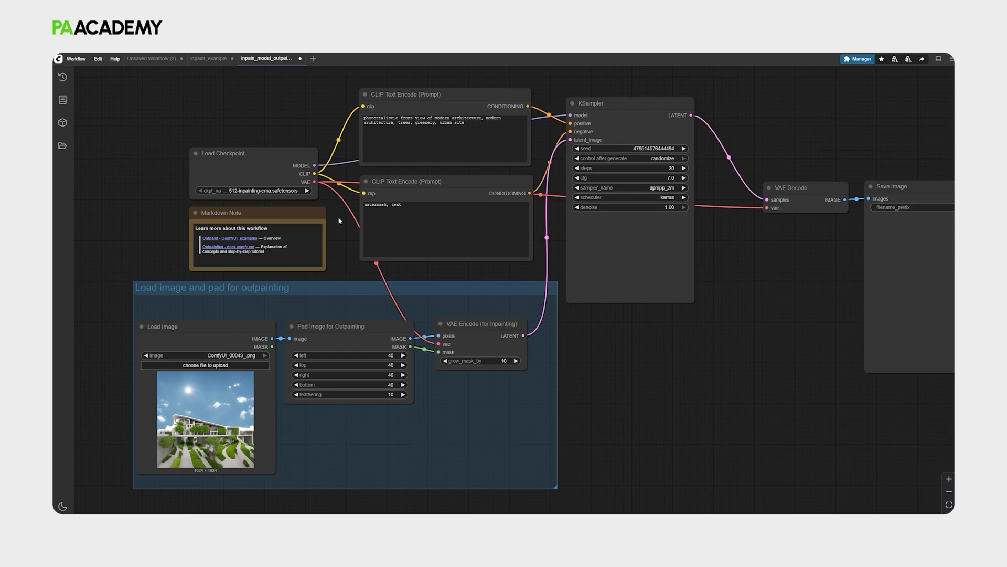
mouse_move(604, 378)
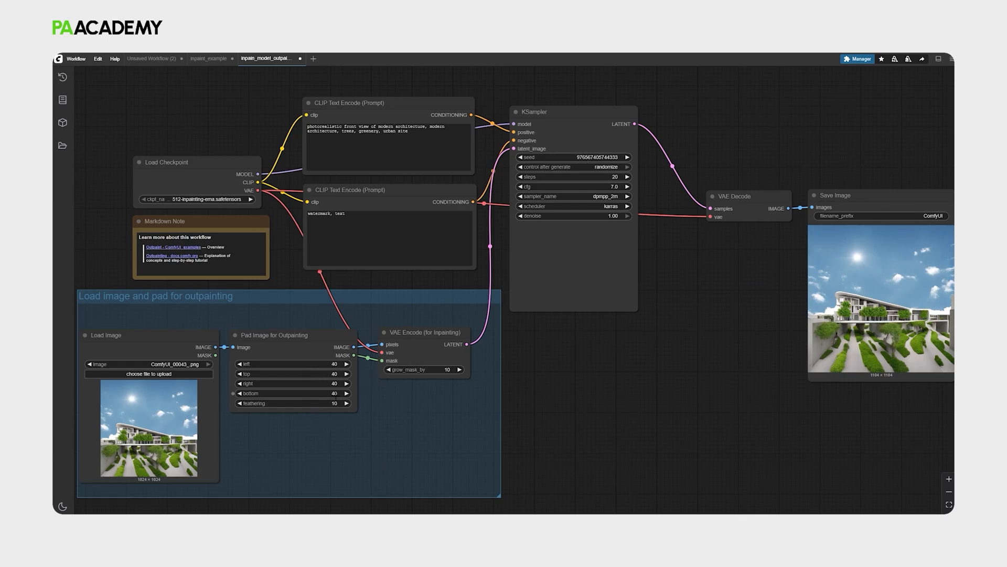
- Scroll down the workflow to watch the outpainted render appear in Save Image
scroll("down", 3)
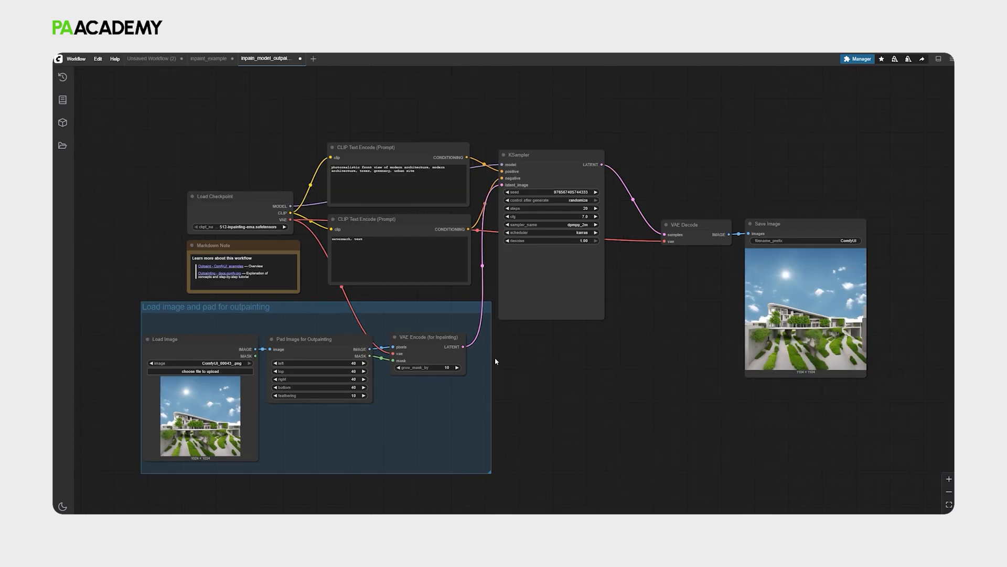
mouse_move(571, 352)
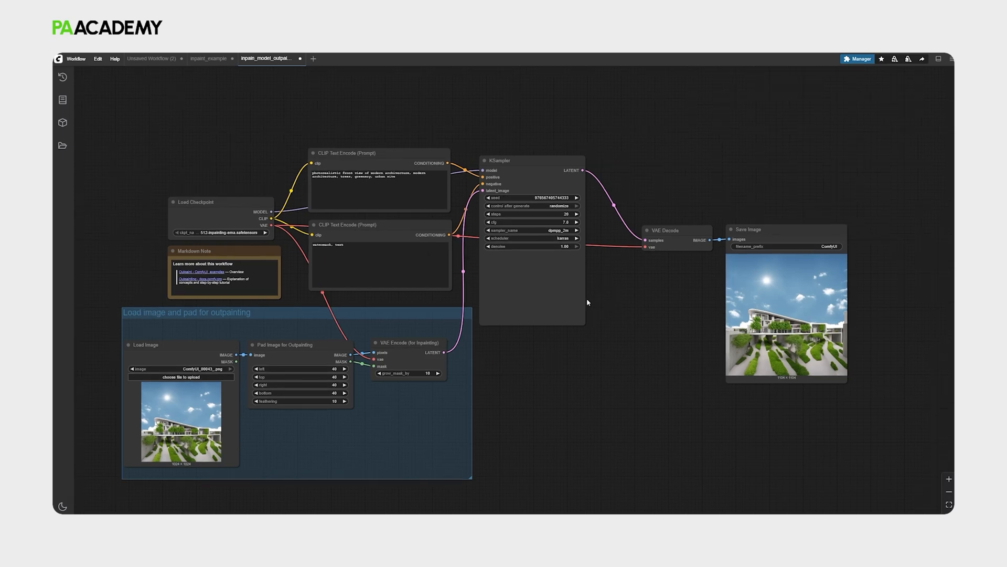
mouse_move(486, 229)
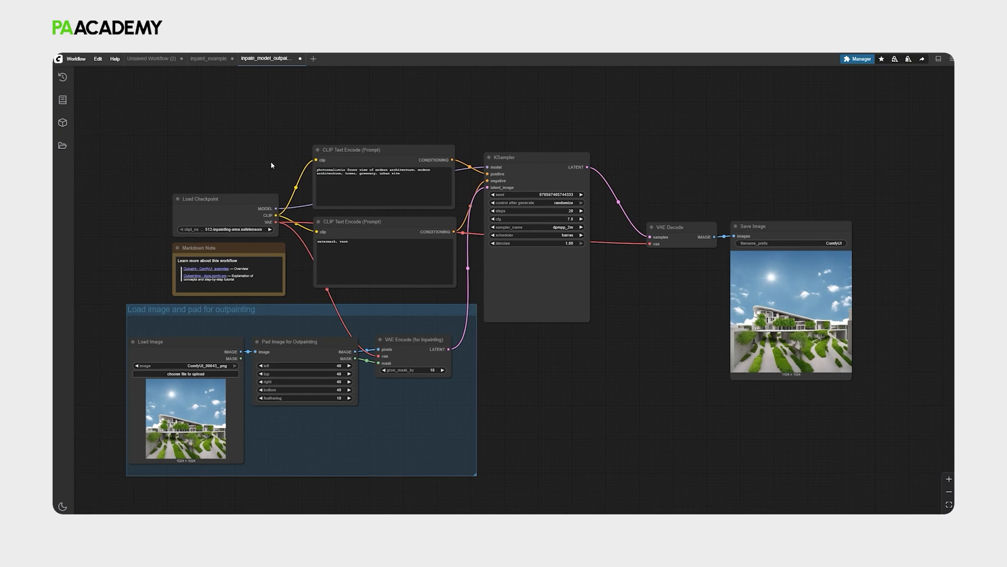
mouse_move(454, 118)
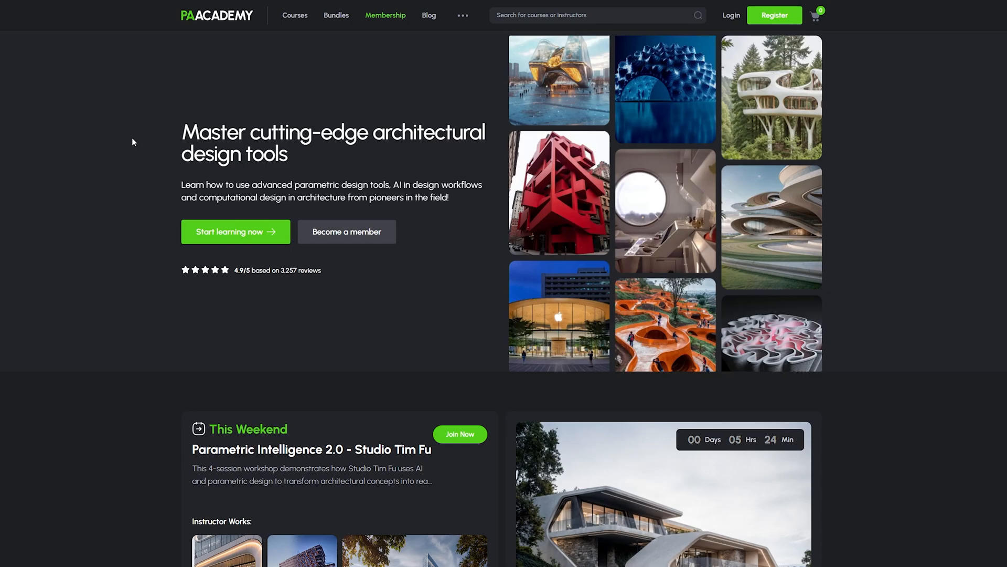
mouse_move(294, 14)
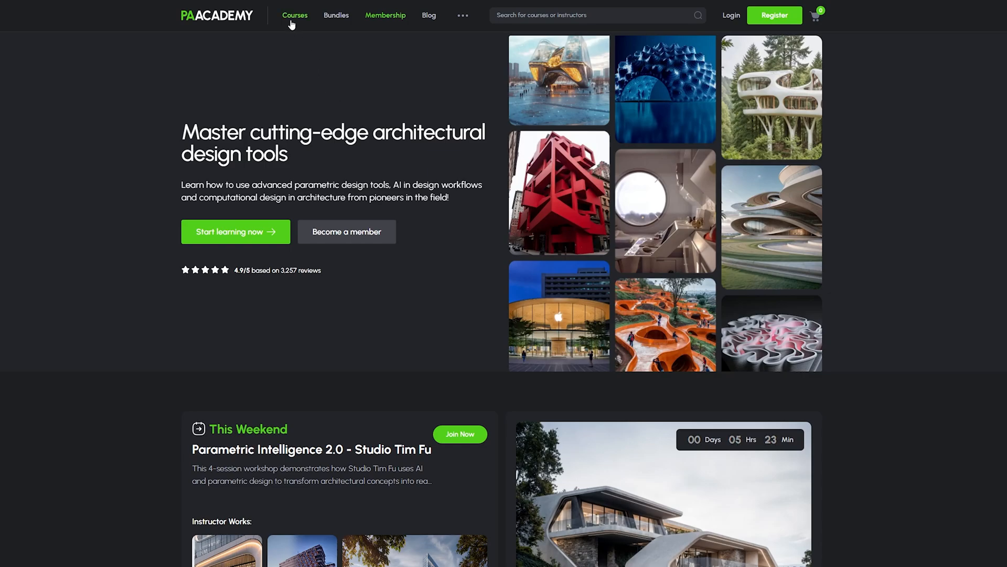
- Navigate to the Courses page from the PA Academy top navigation
left_click(294, 15)
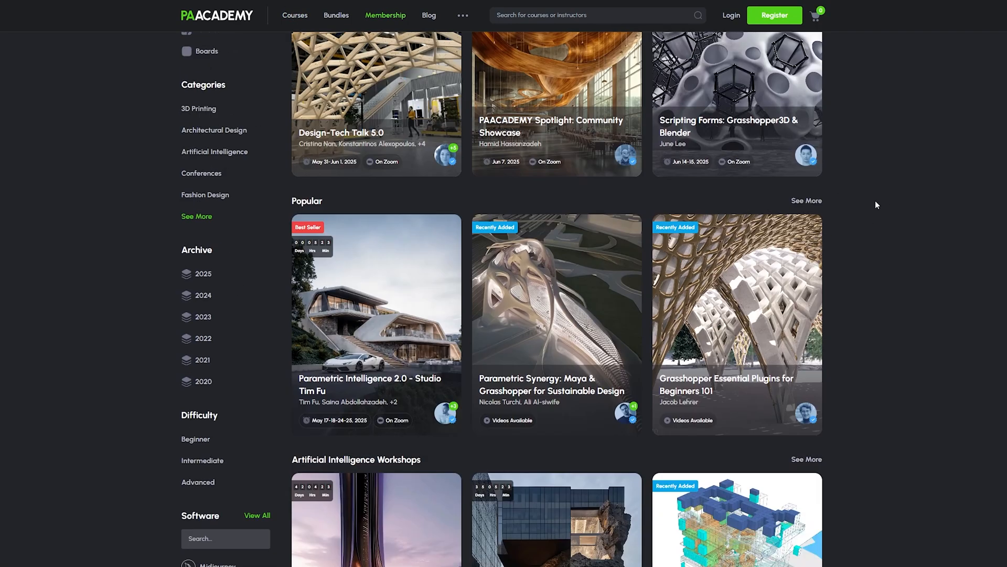
scroll("up", 3)
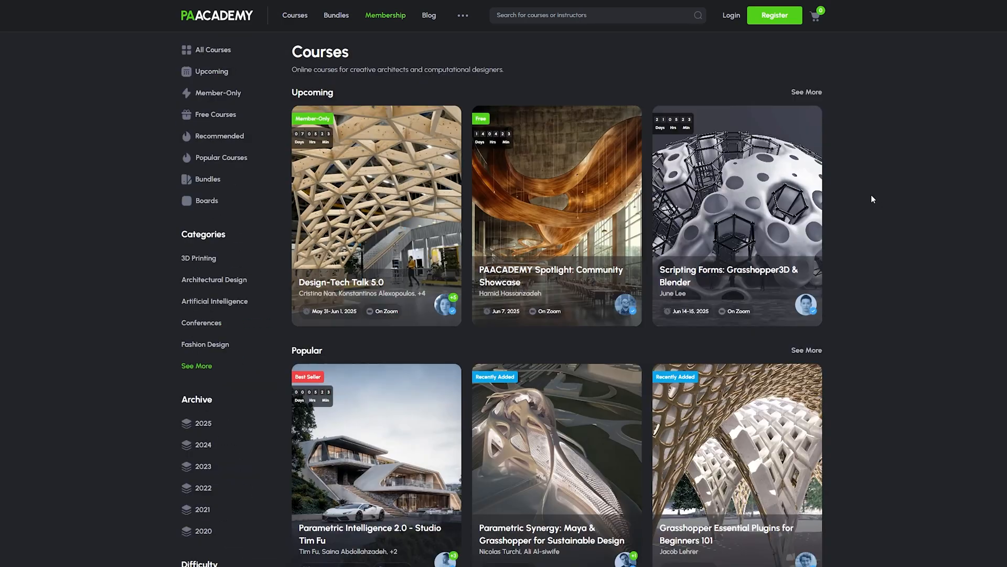